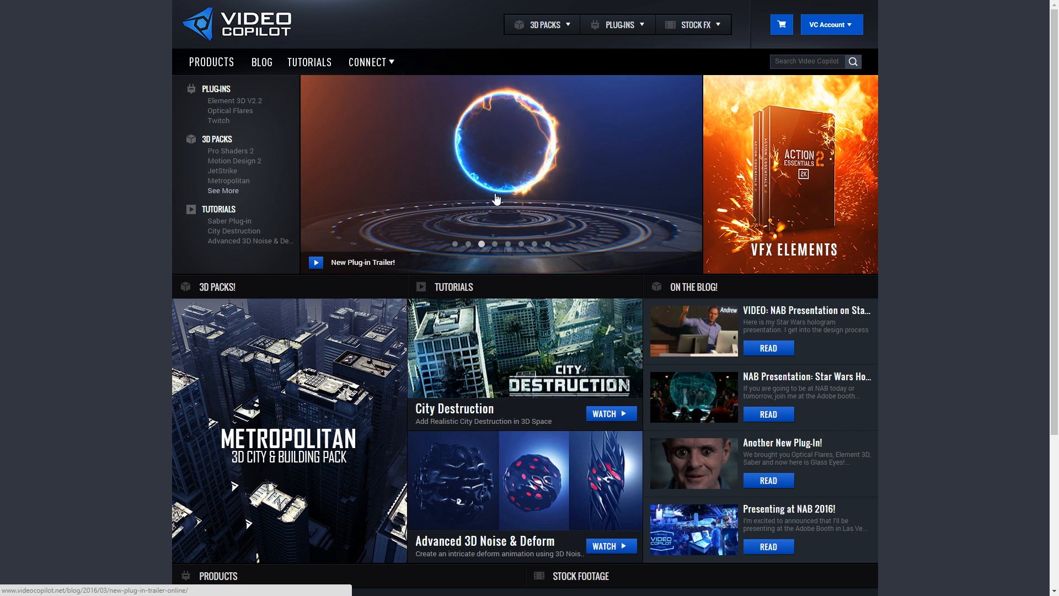
Open the 'VIDEO: NAB Presentation on Star Wars' post on Video Copilot and scroll through it
left_click(806, 310)
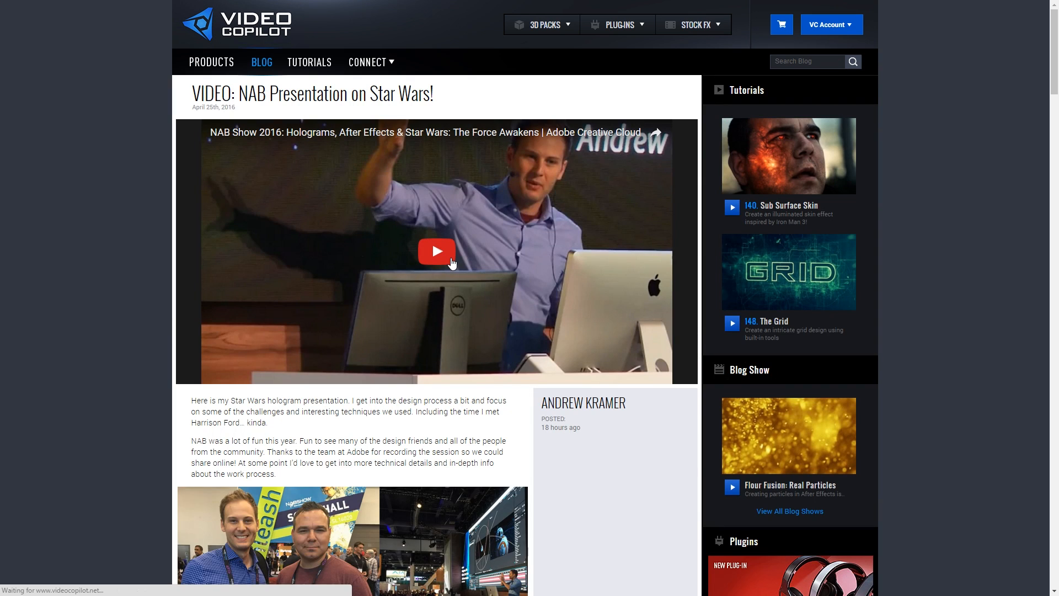
scroll("down", 3)
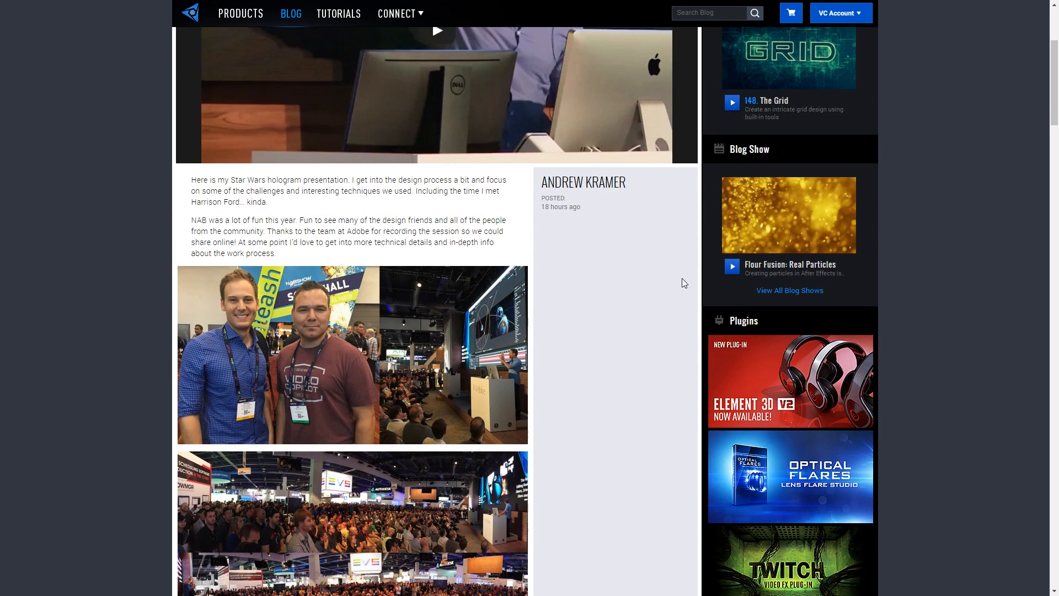
scroll("down", 3)
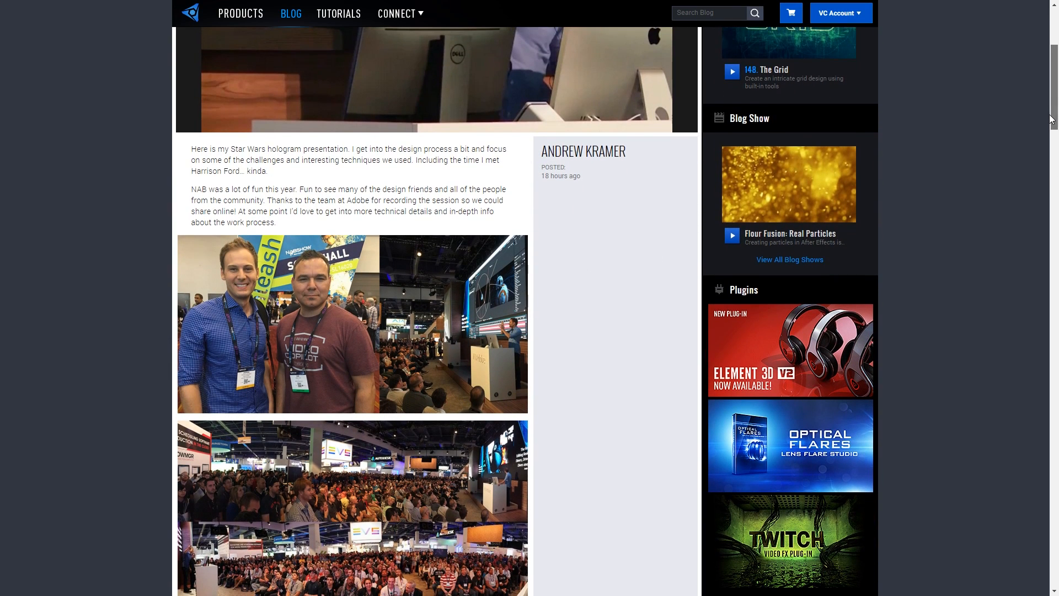
scroll("down", 3)
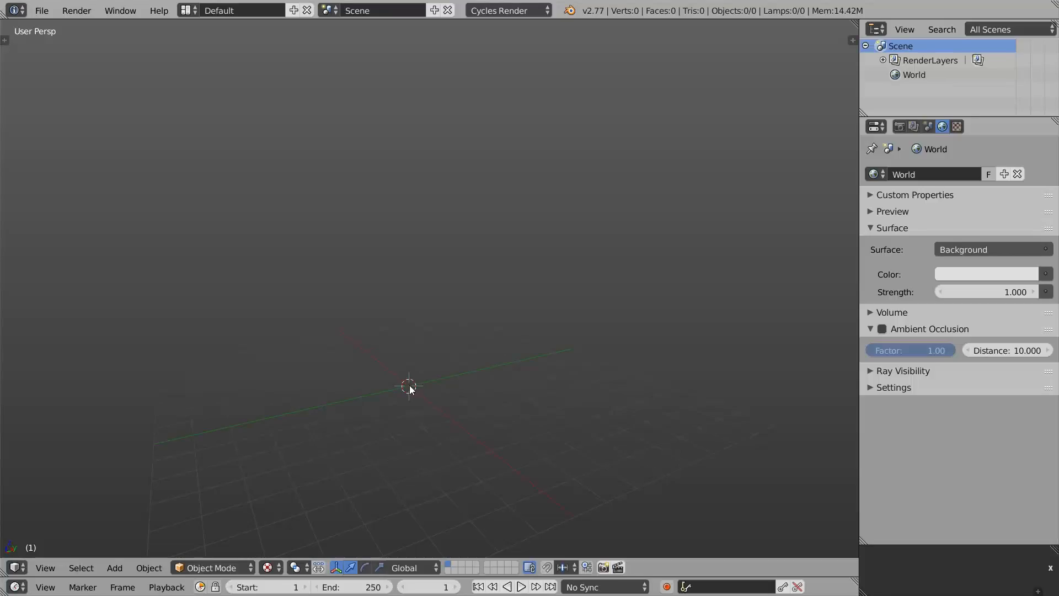
Add an image empty showing sexy_title_01.jpg and switch to top view
left_click(114, 568)
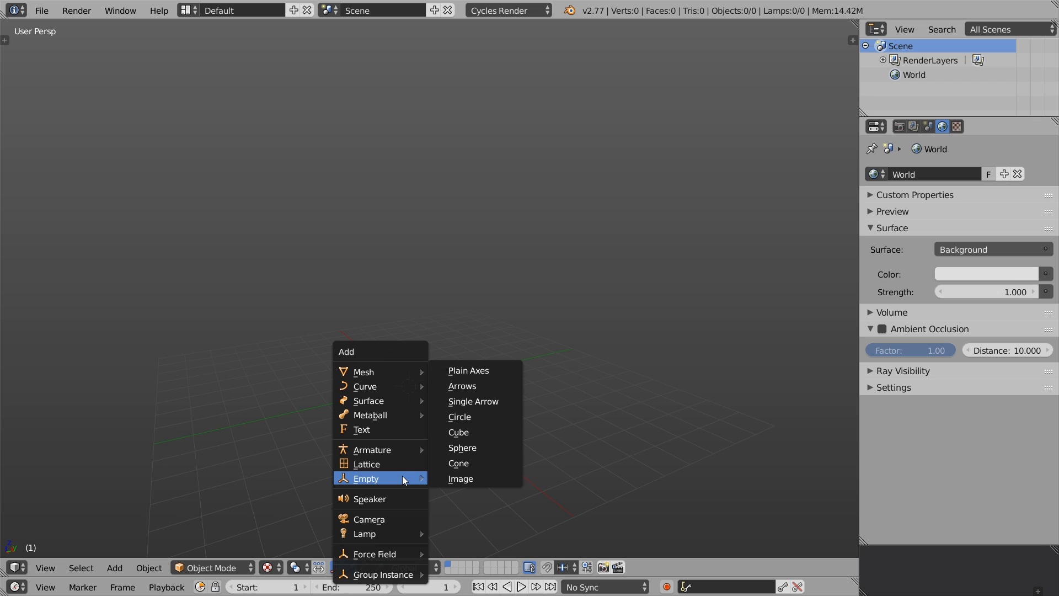
left_click(467, 370)
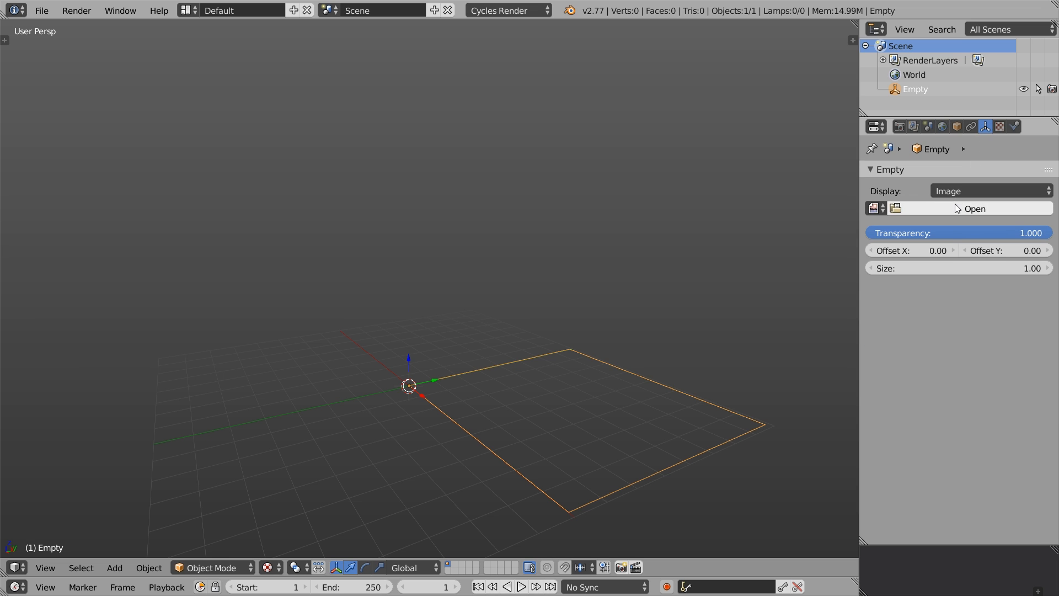
left_click(975, 208)
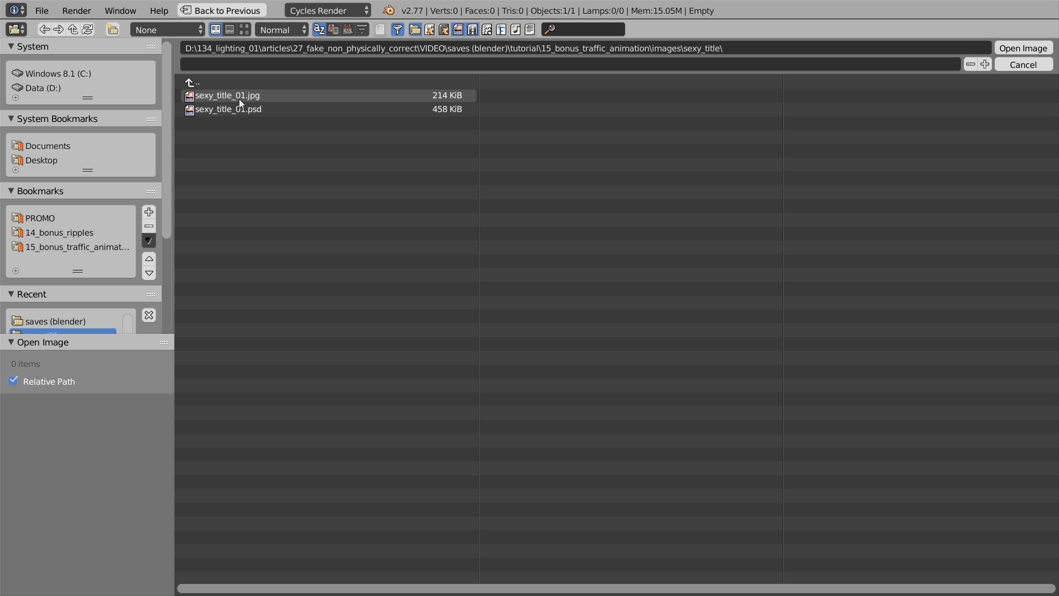
left_click(227, 94)
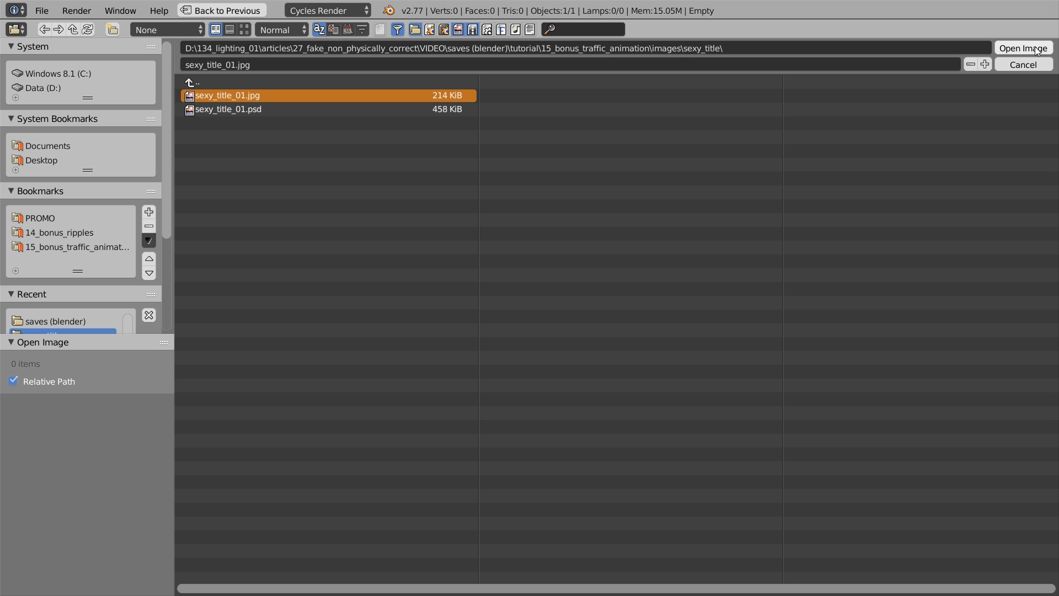
left_click(1022, 48)
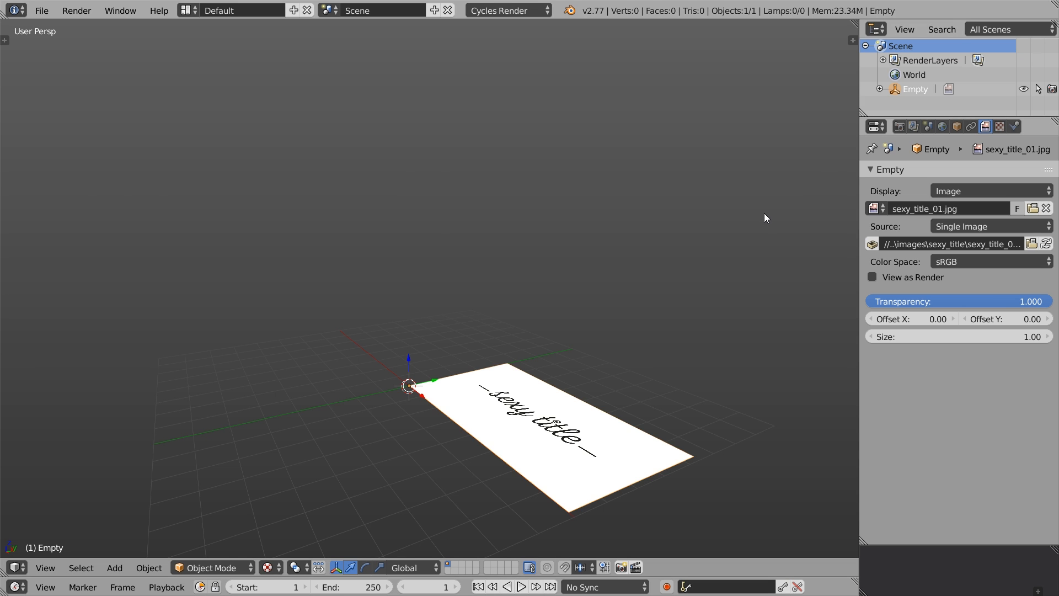
key("KP_7")
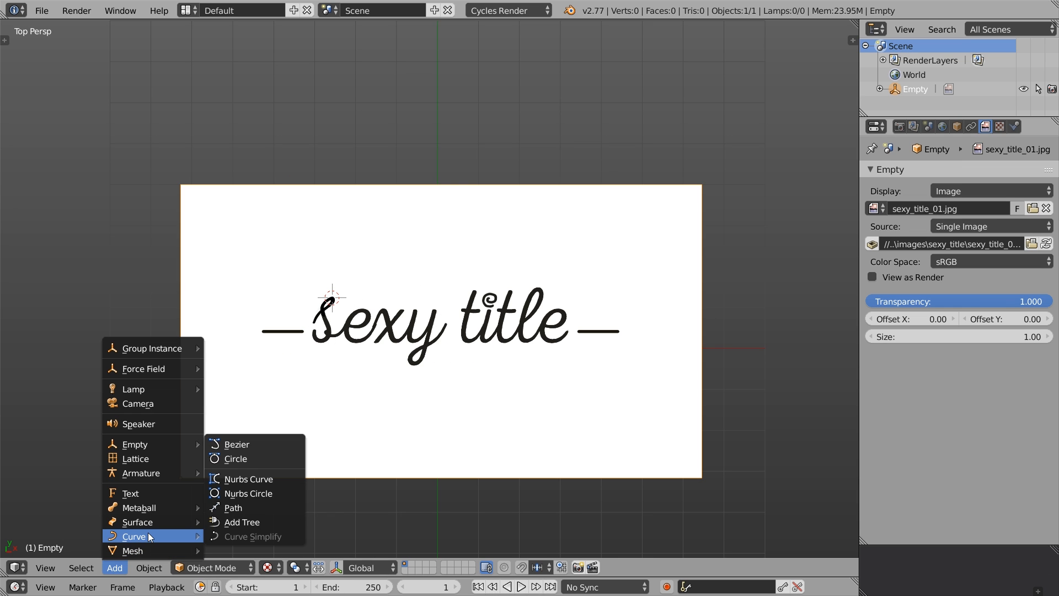
Add a Bezier curve, set its handle type, and hide normals and handles for tracing
left_click(237, 443)
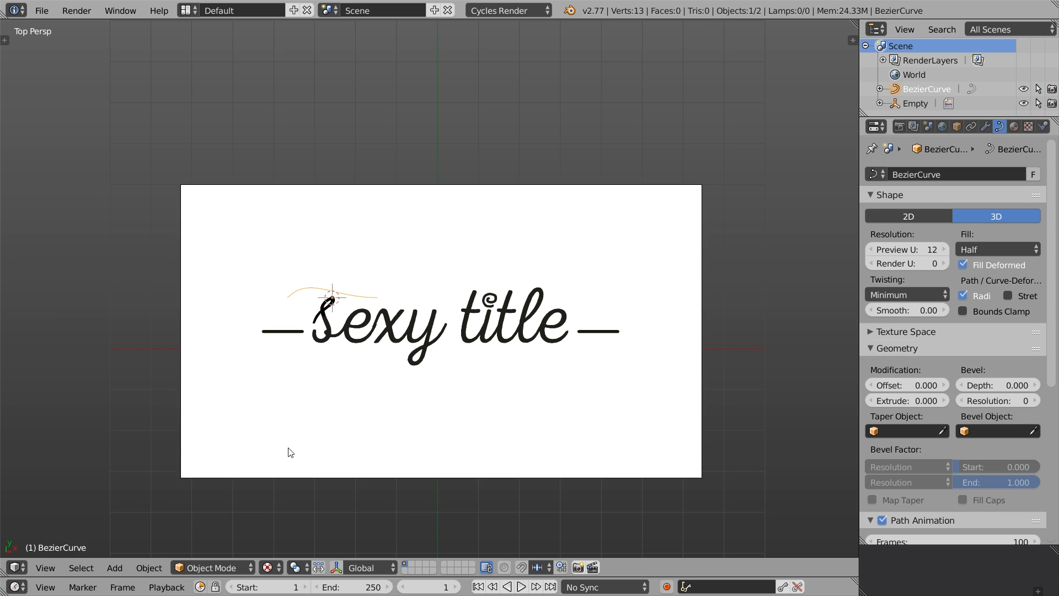
key("Tab")
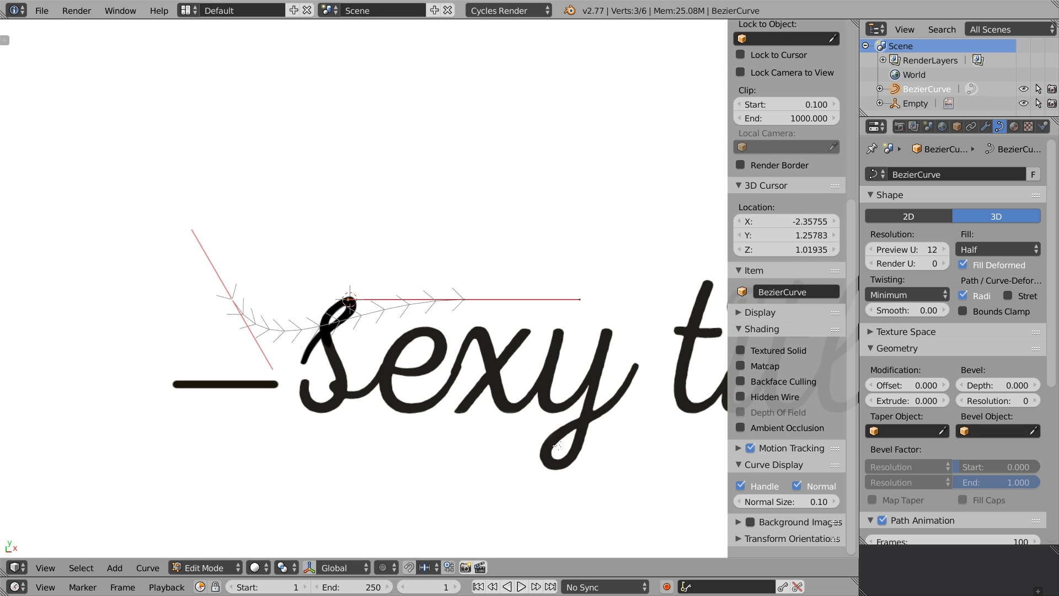
left_click(740, 486)
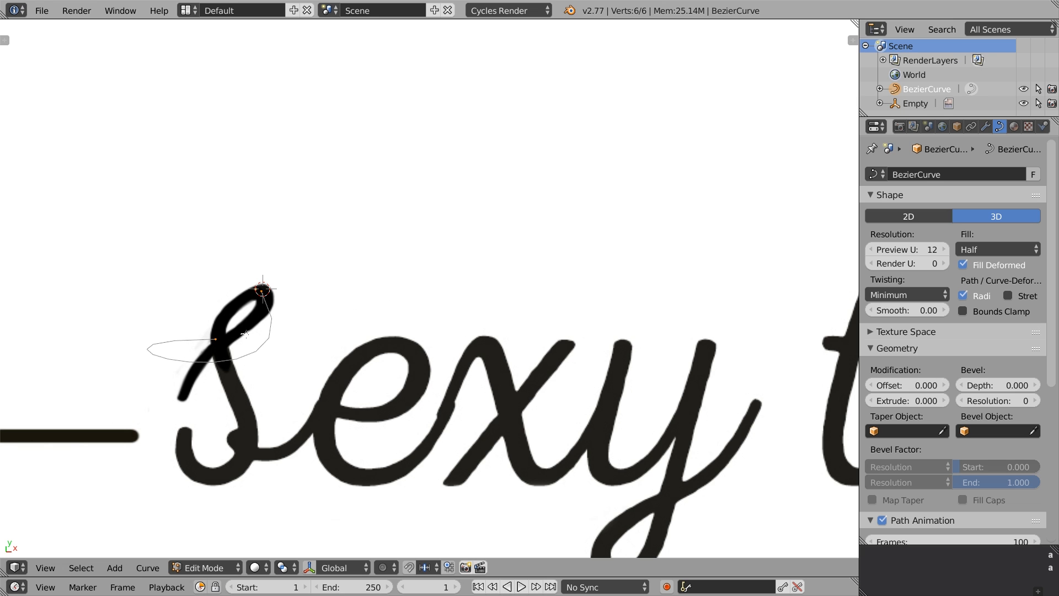
key("v")
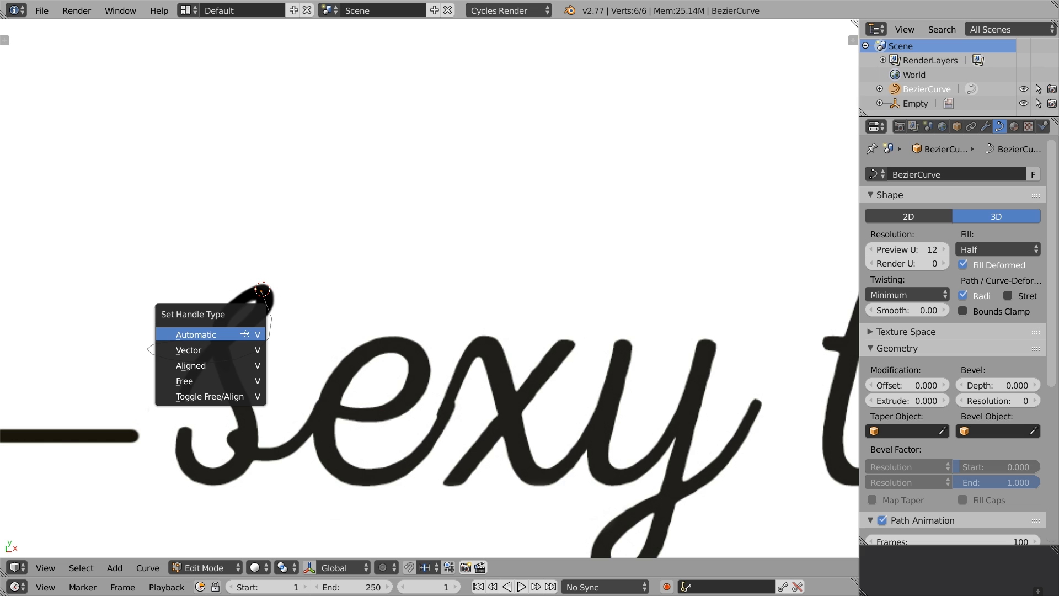
left_click(196, 334)
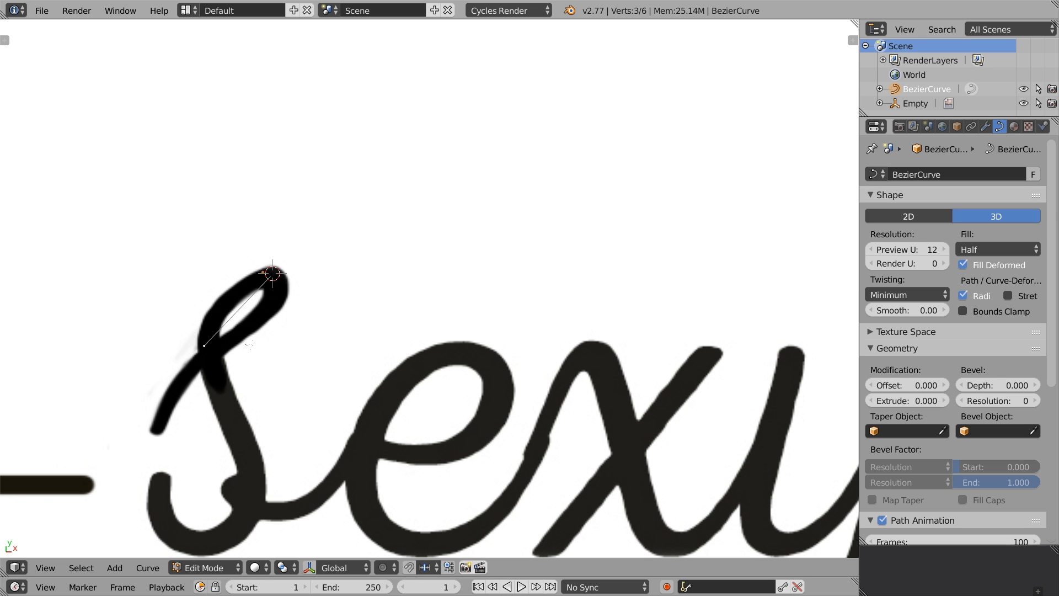
key("n")
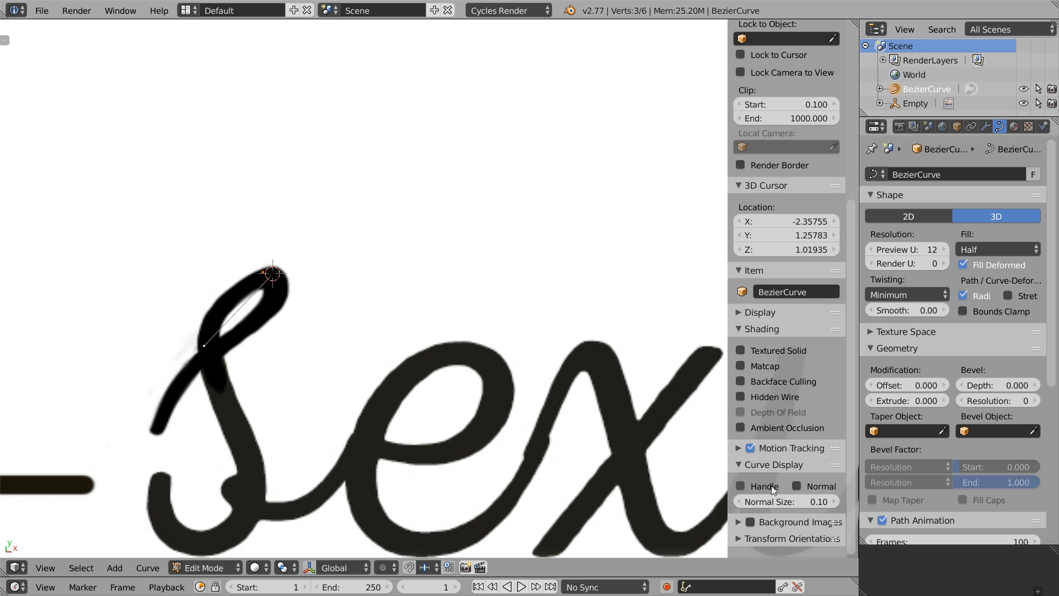
left_click(793, 486)
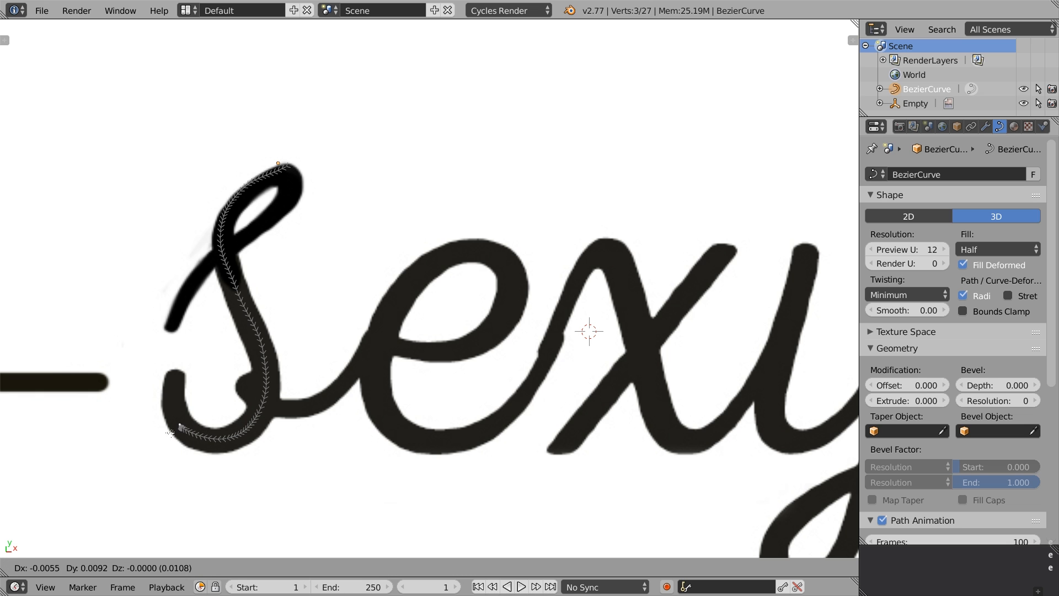
key("Tab")
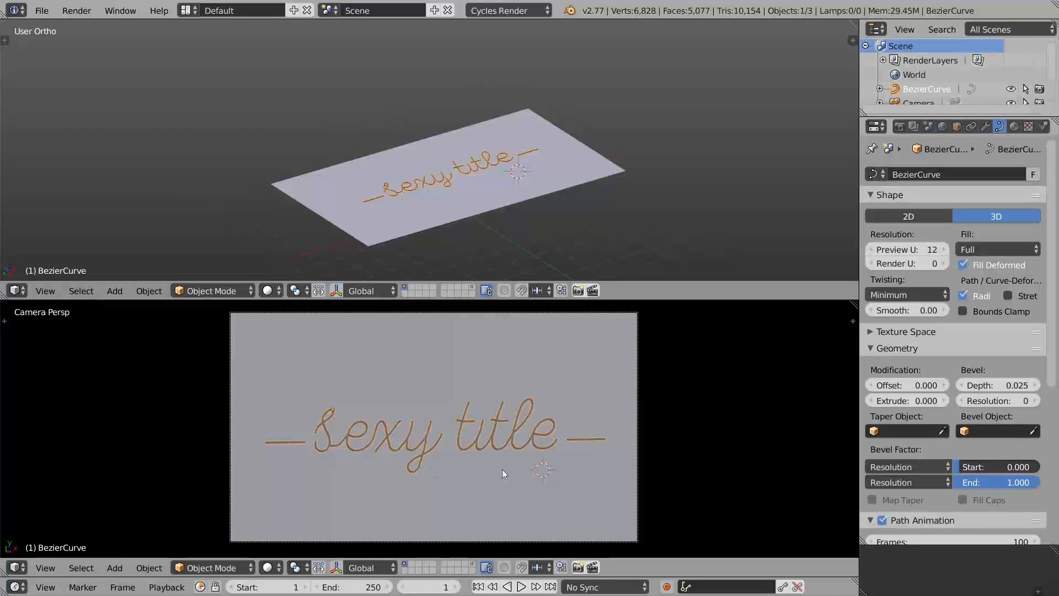
Switch the camera view to Rendered shading and set Light Paths max bounces to 0
left_click(269, 567)
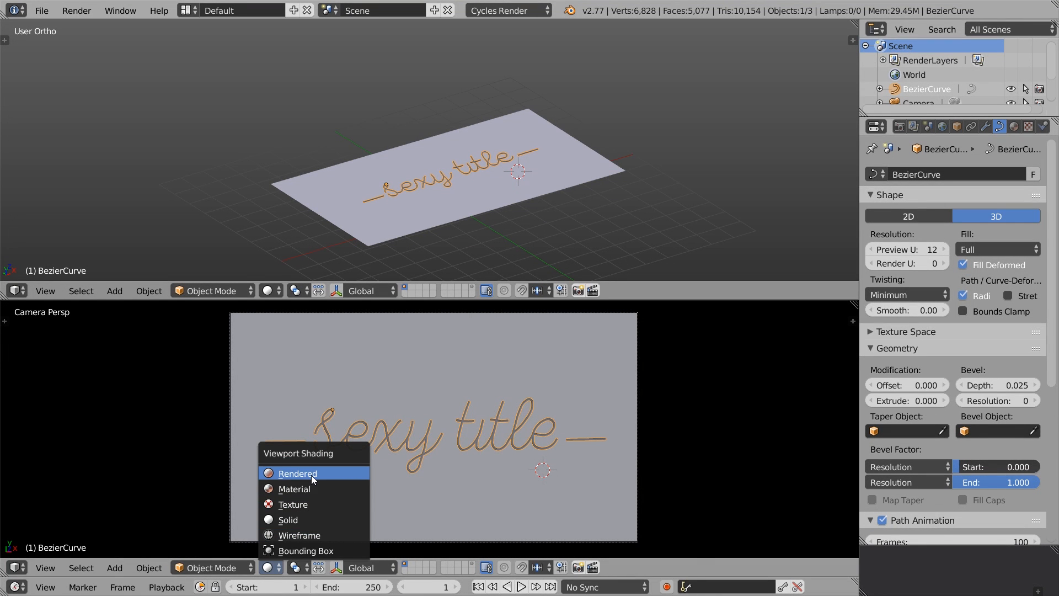
left_click(297, 473)
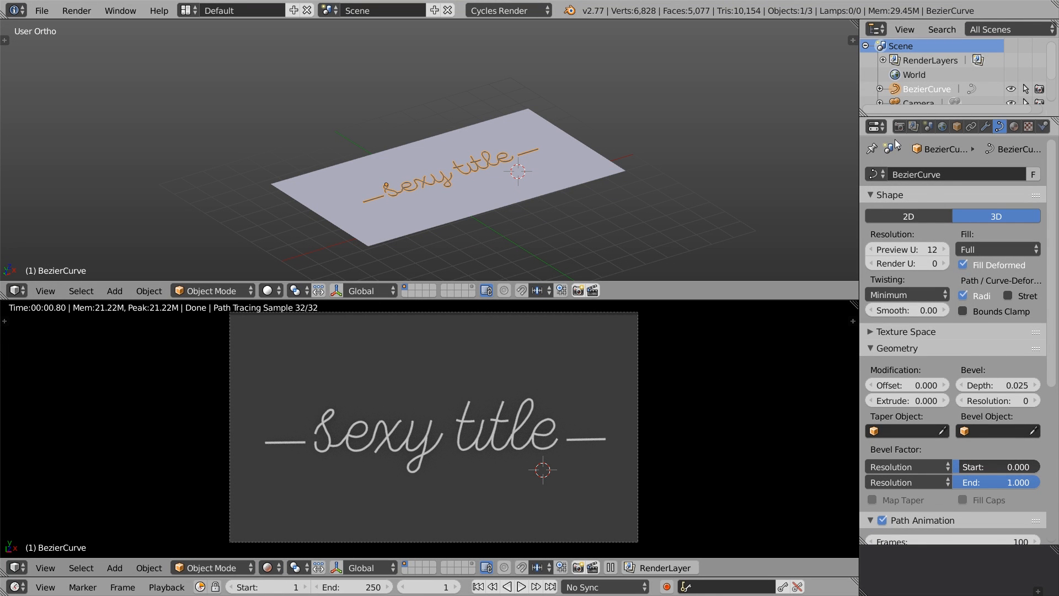
left_click(899, 126)
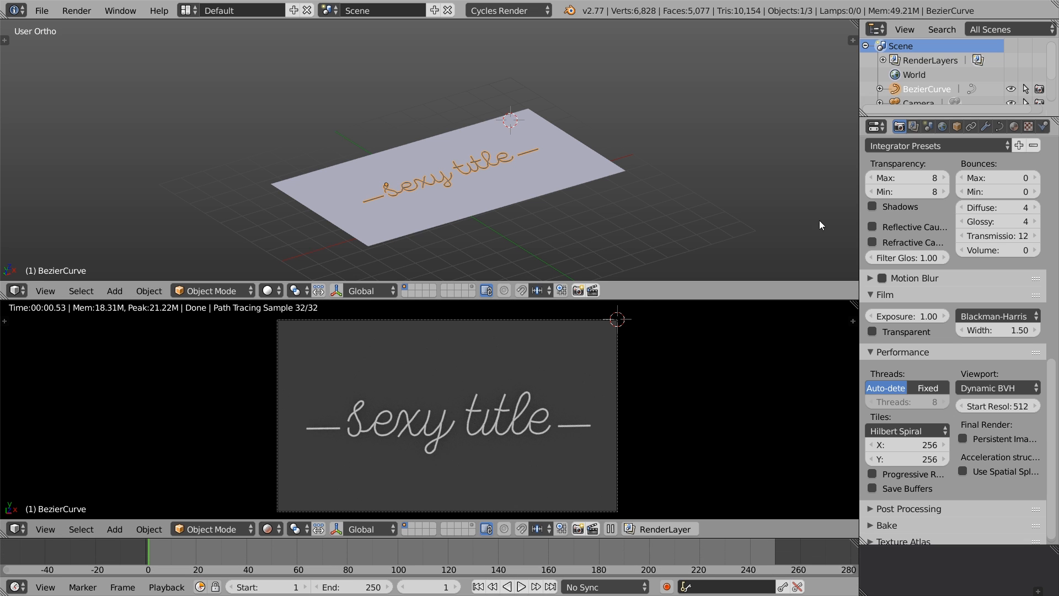
left_click(942, 126)
type("backgrou")
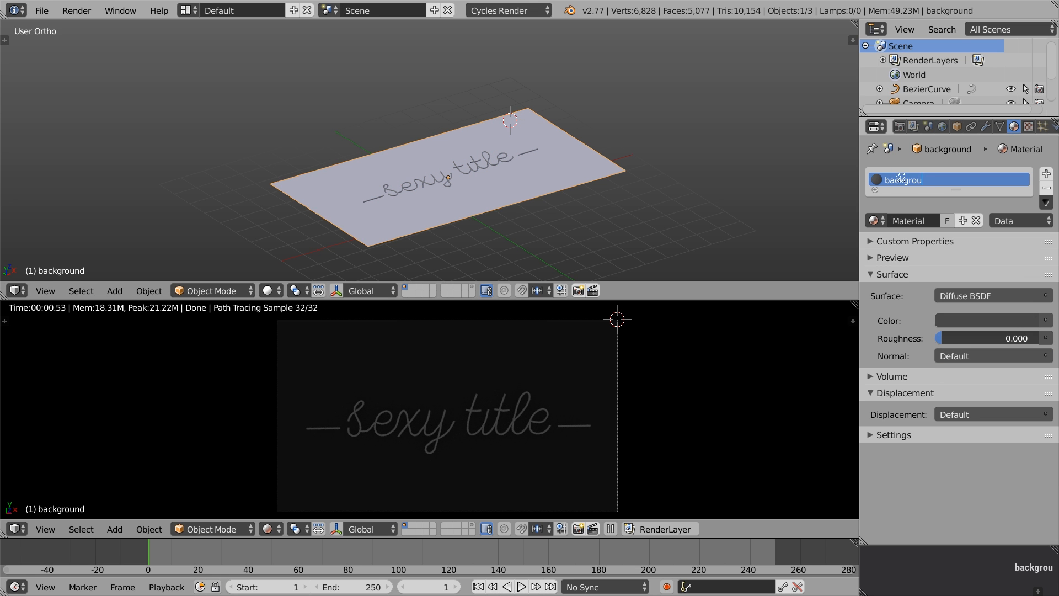
Select the BezierCurve, create a new material, and rename it 'traffic'
left_click(925, 88)
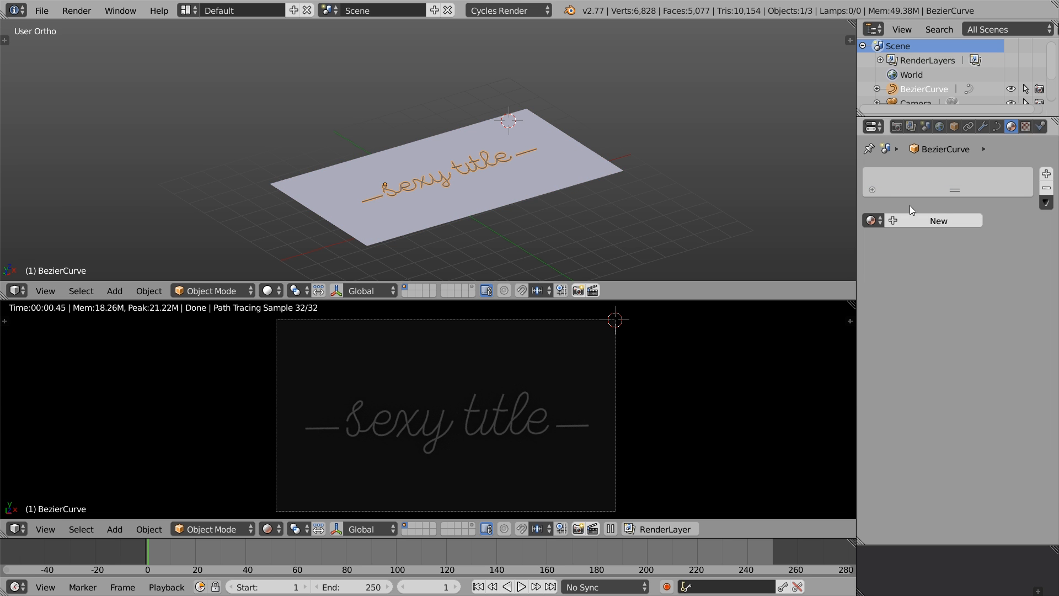
left_click(938, 221)
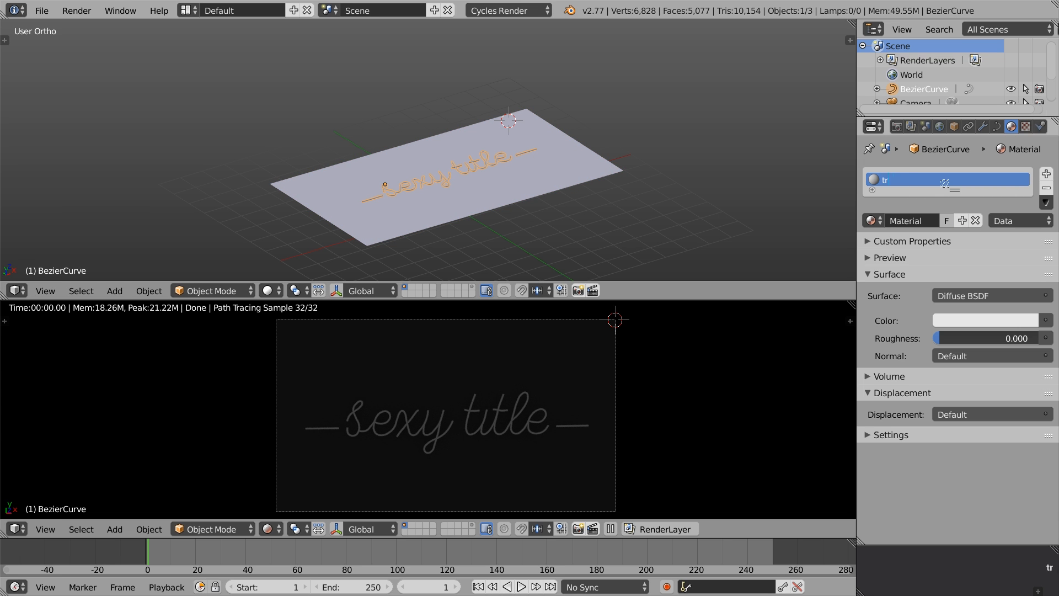
left_click(15, 291)
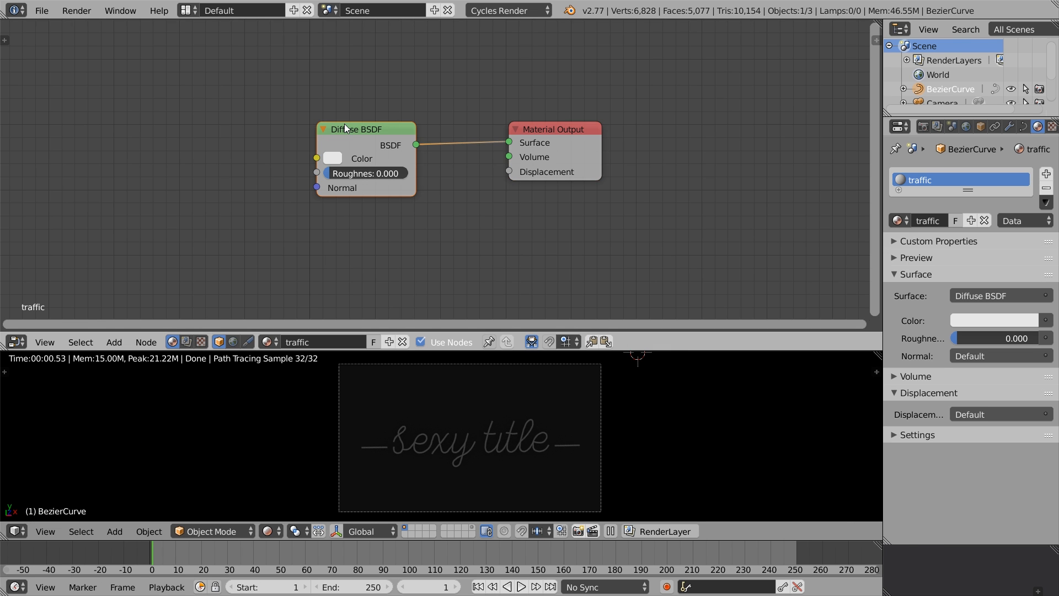
Add an Emission shader with strength 5 and an orange colour
key("shift+a")
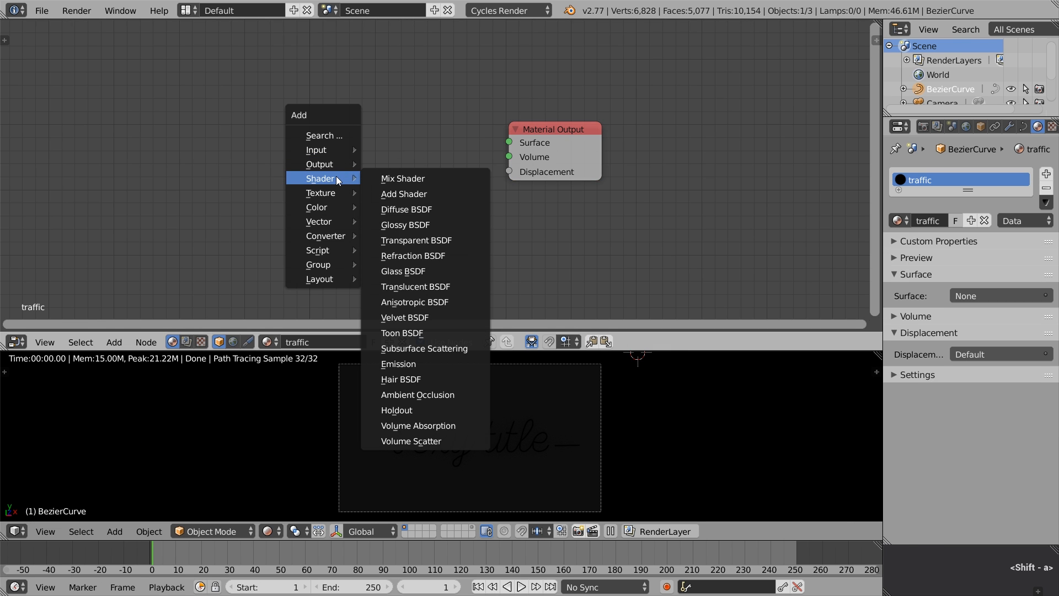
left_click(398, 364)
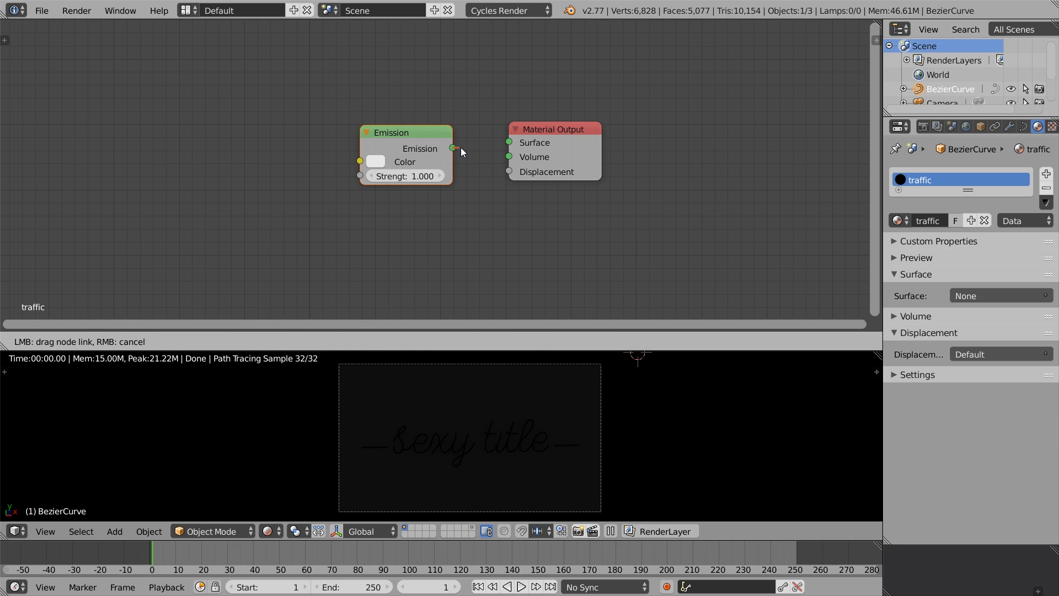
left_click_drag(452, 147, 509, 142)
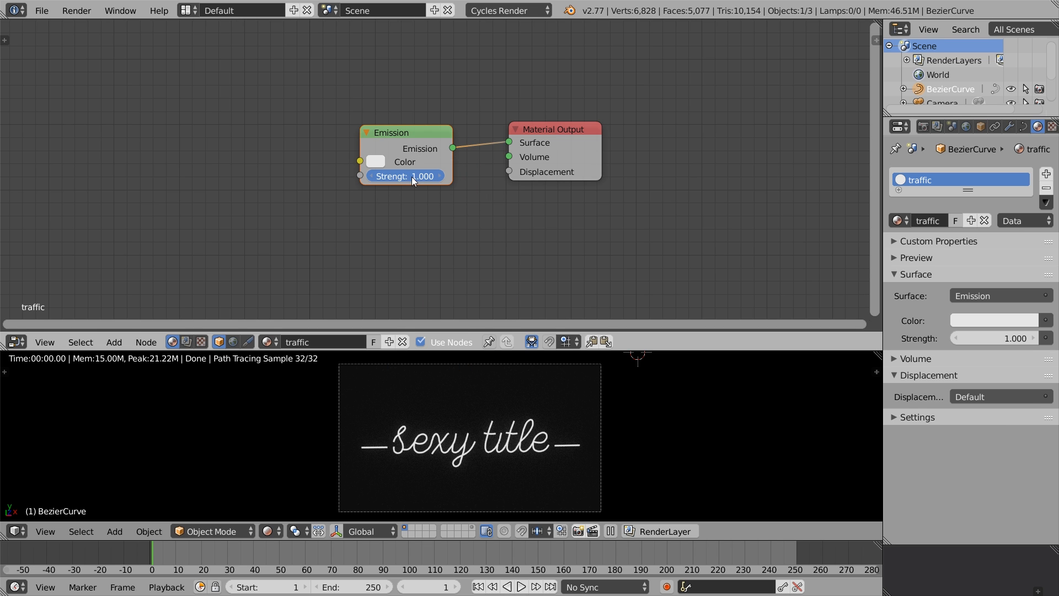
left_click_drag(405, 176, 432, 177)
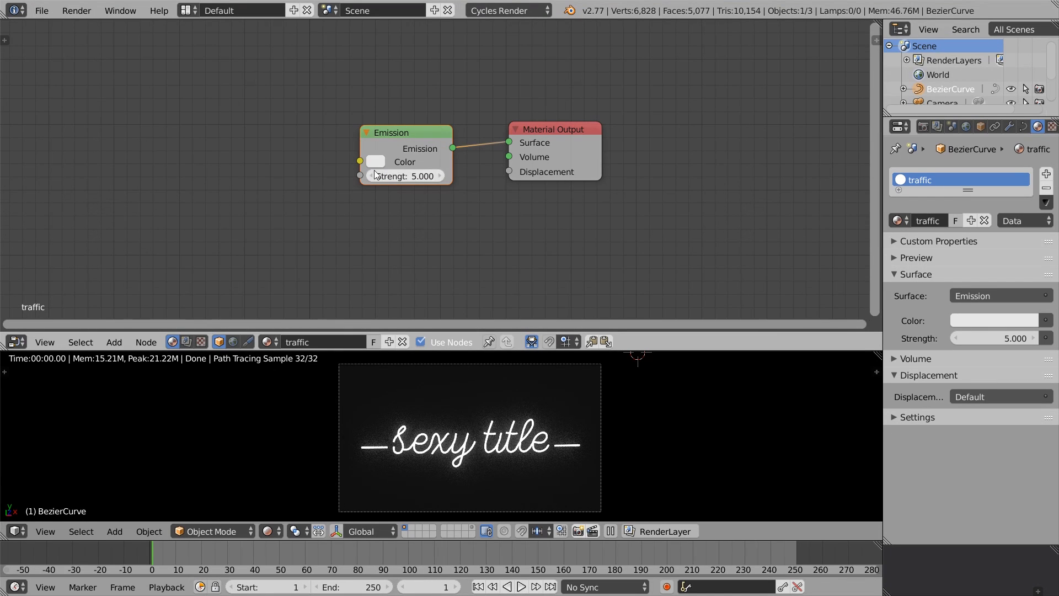
left_click(376, 162)
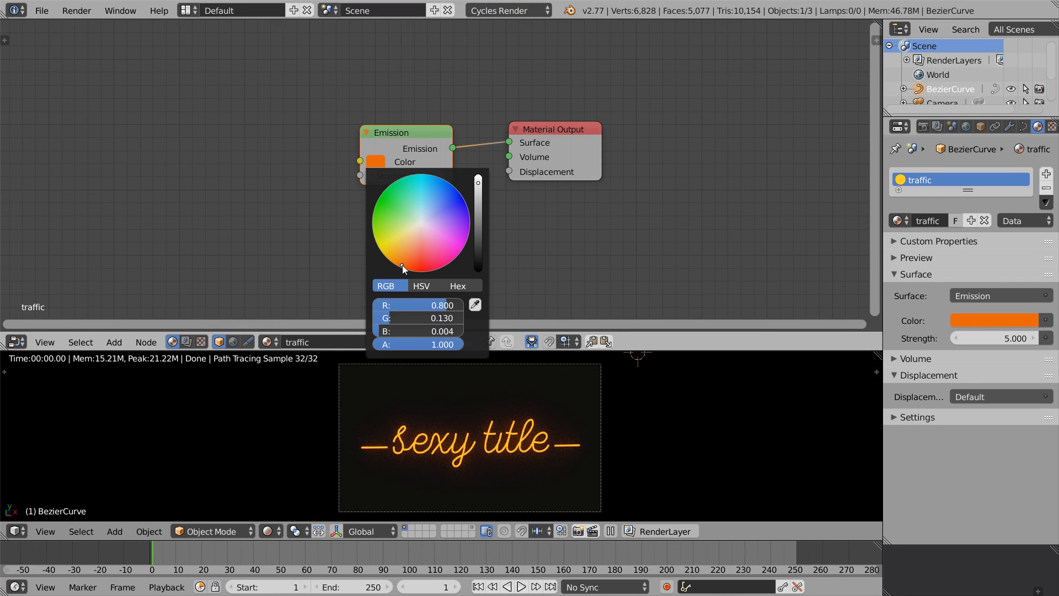
left_click(271, 189)
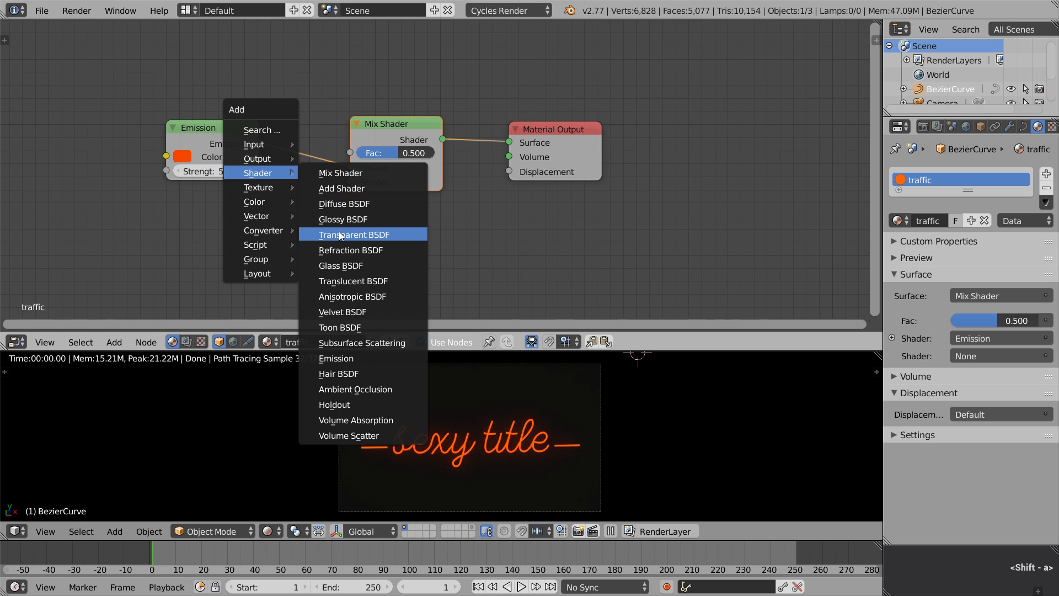
Add a Transparent BSDF and wire it into the Mix Shader
left_click(352, 234)
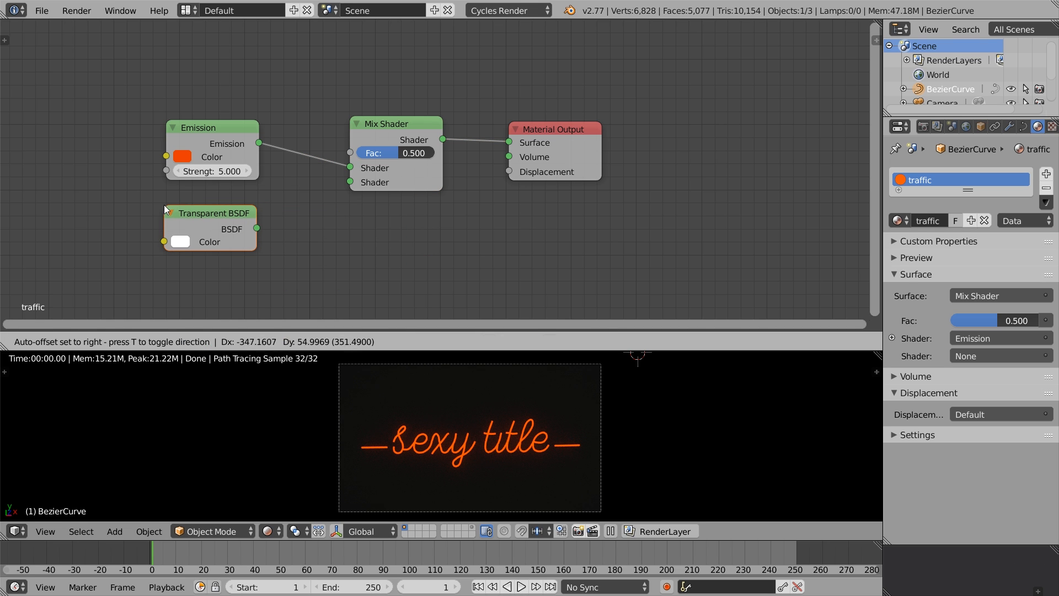
left_click_drag(256, 229, 349, 183)
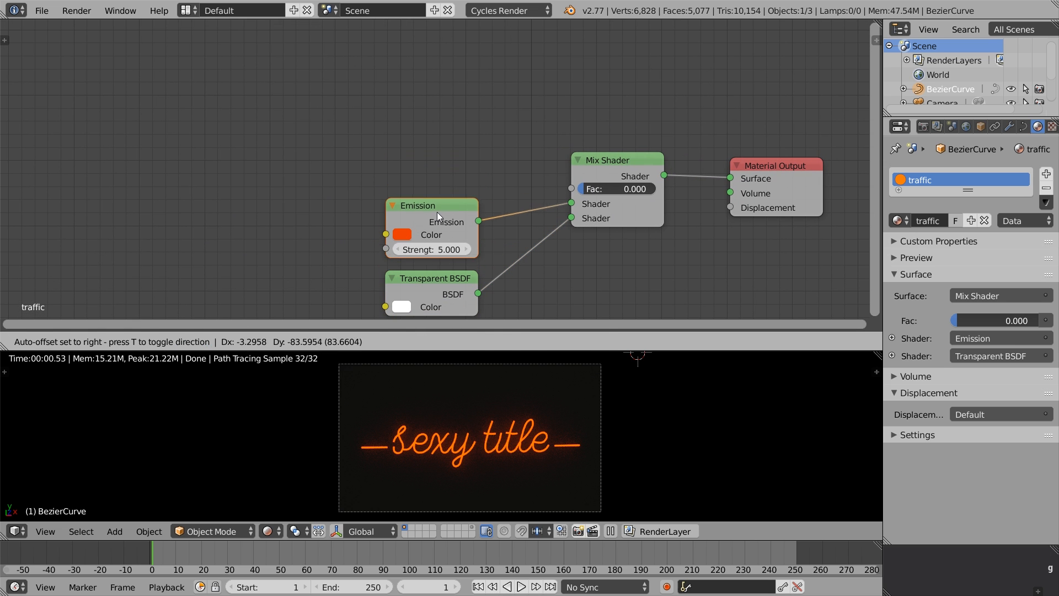
left_click(114, 342)
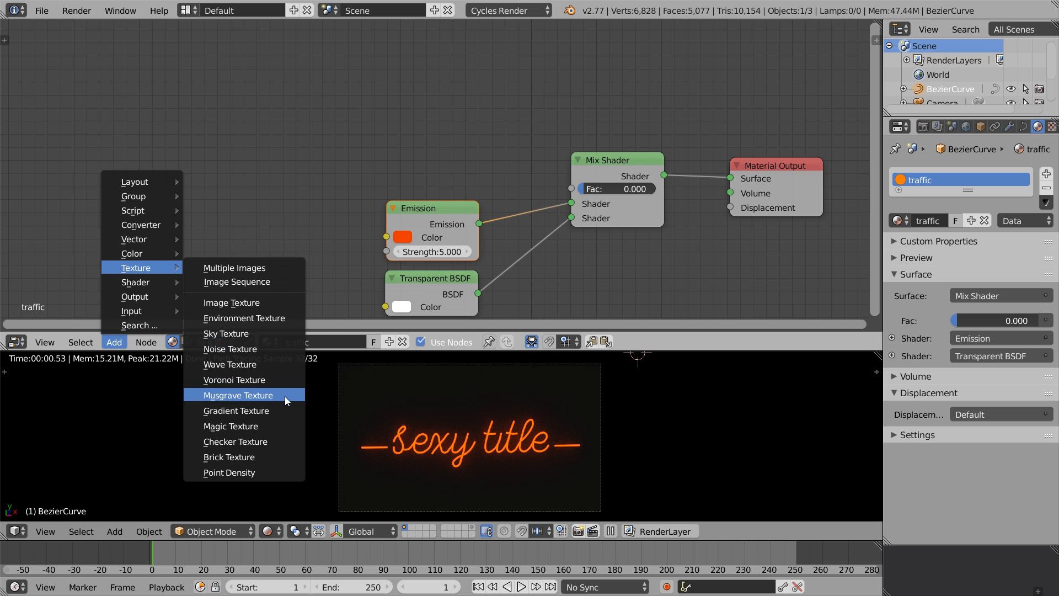
Add a Musgrave texture and a ColorRamp, sliding the ramp stop toward the right
left_click(237, 395)
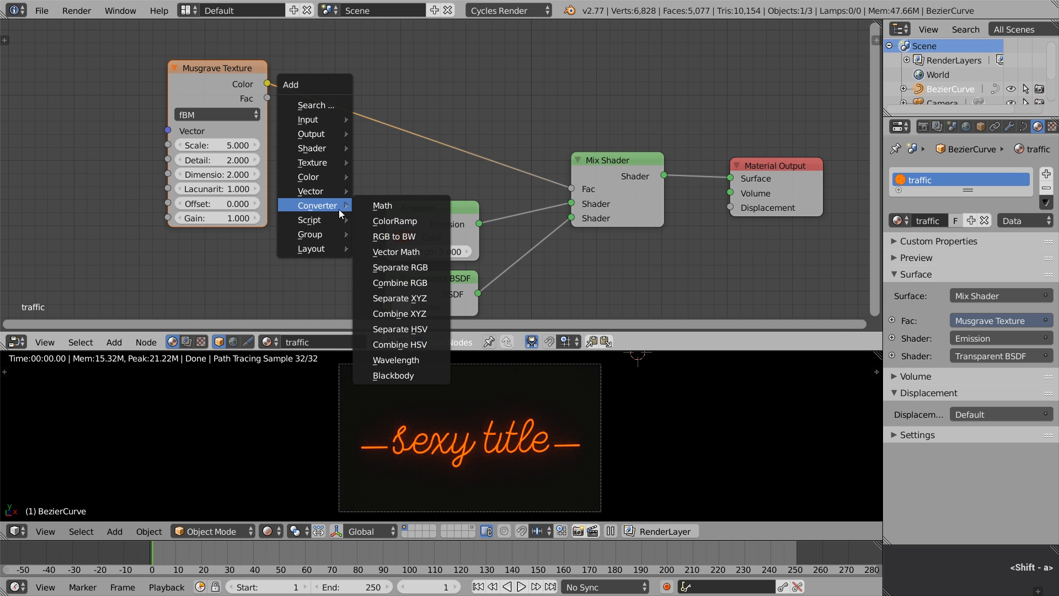
mouse_move(394, 221)
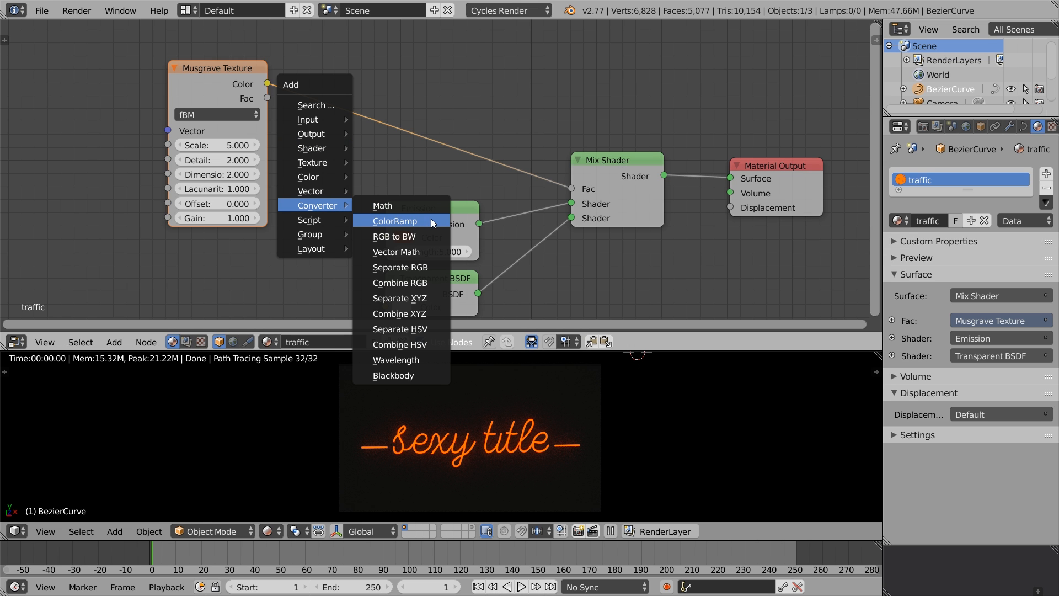
left_click(394, 220)
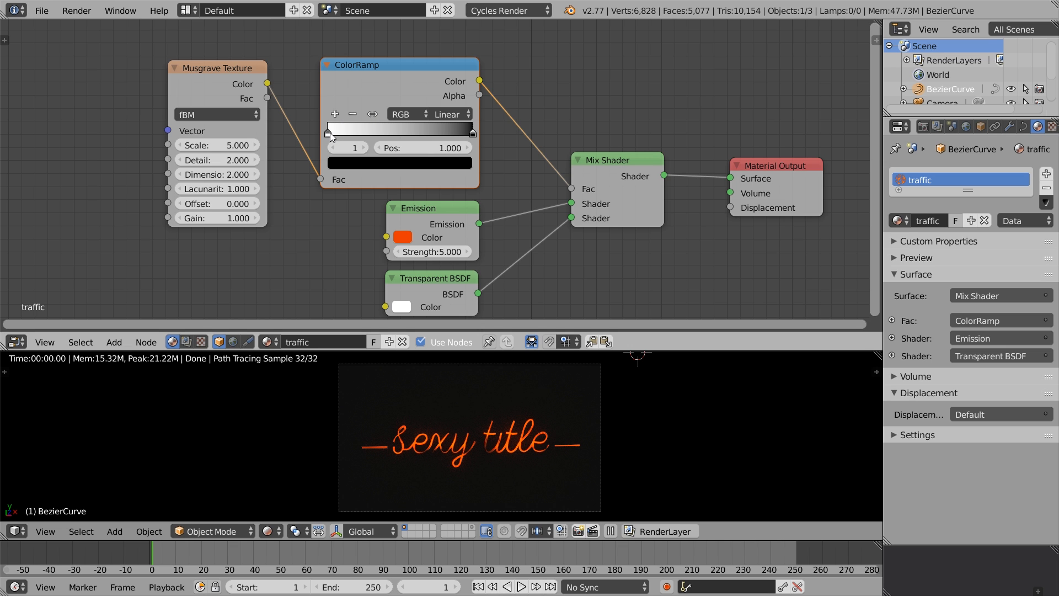
left_click_drag(472, 130, 411, 131)
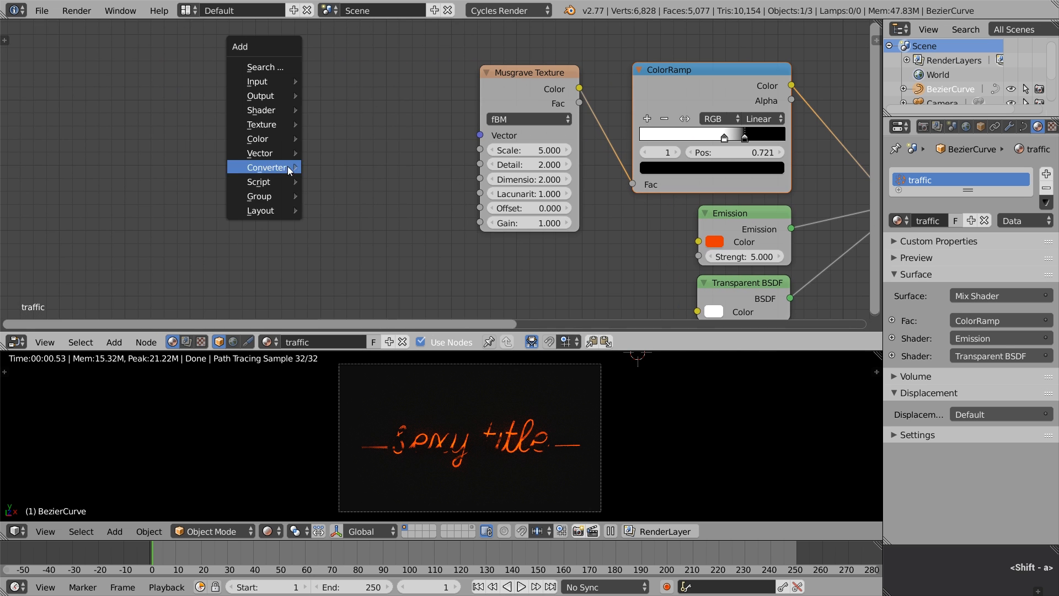
Add Mapping and Texture Coordinate nodes, enable the curve's Use UV, and lower Musgrave Scale to 1.5
left_click(259, 153)
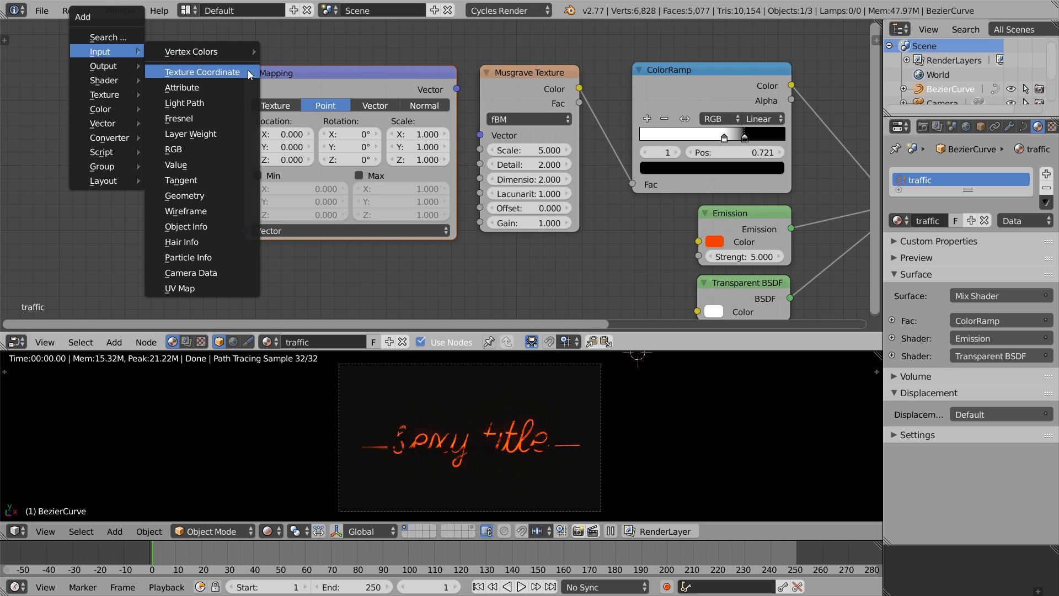
left_click(201, 71)
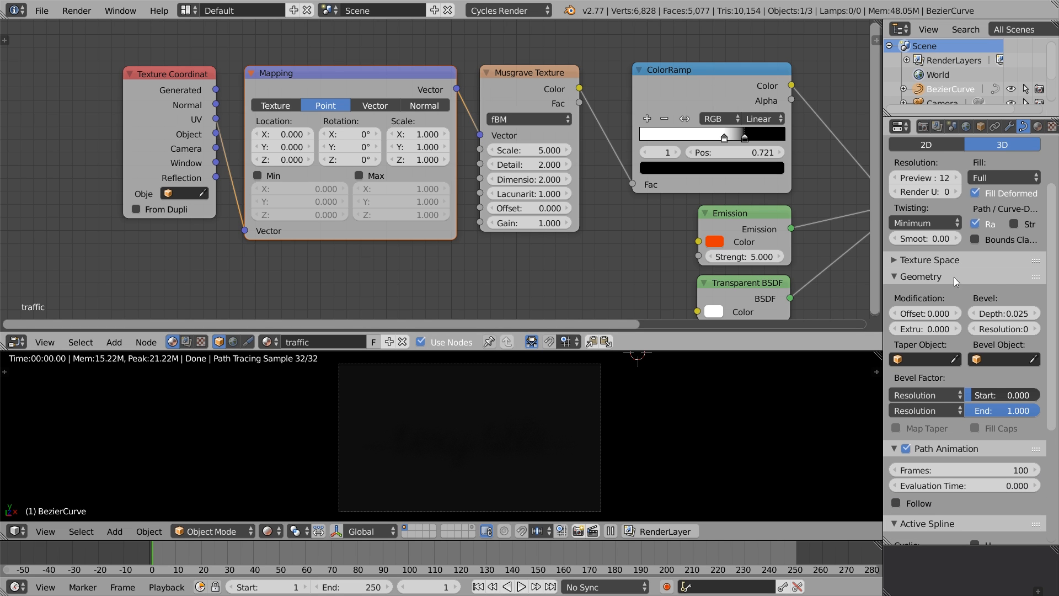
left_click(931, 259)
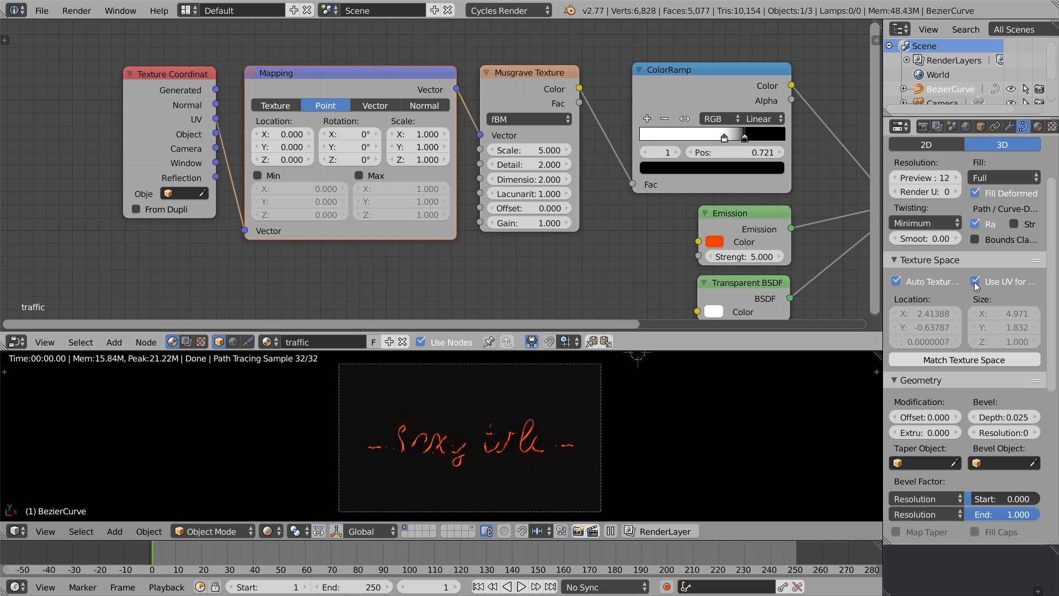
left_click(289, 134)
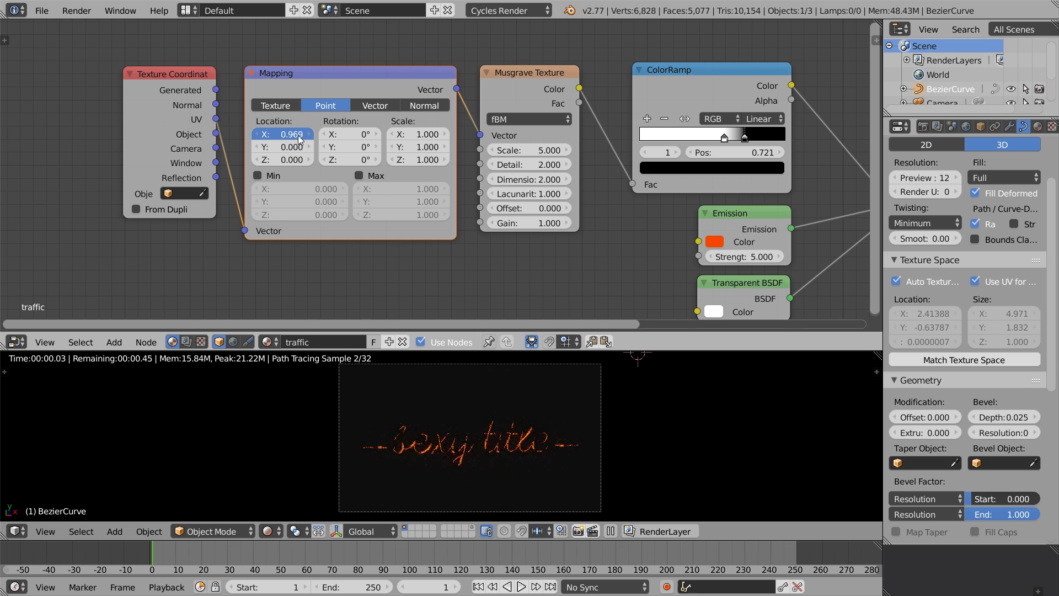
left_click_drag(284, 134, 307, 134)
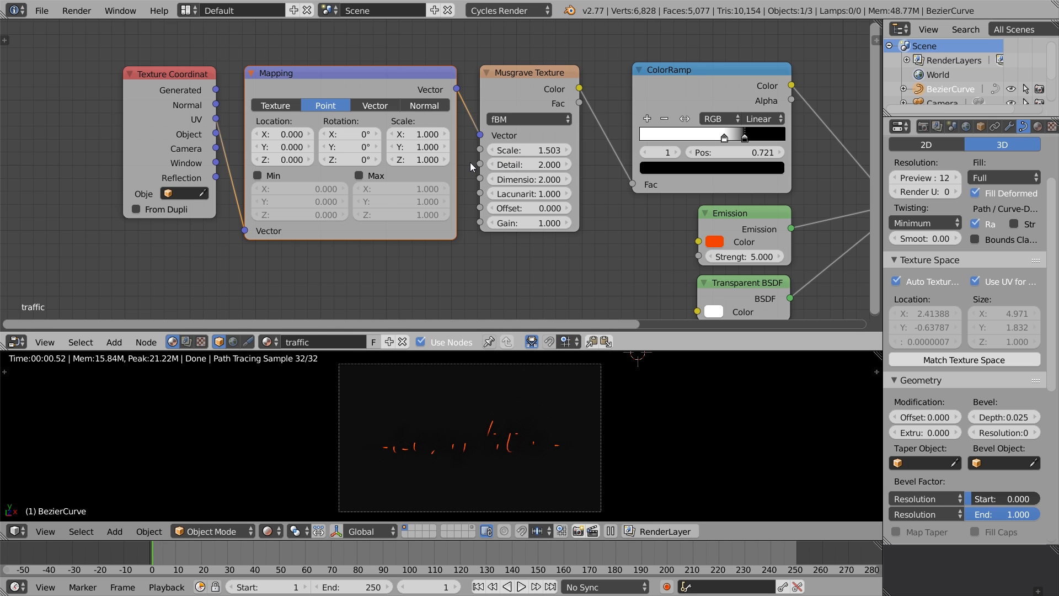
type("5.721")
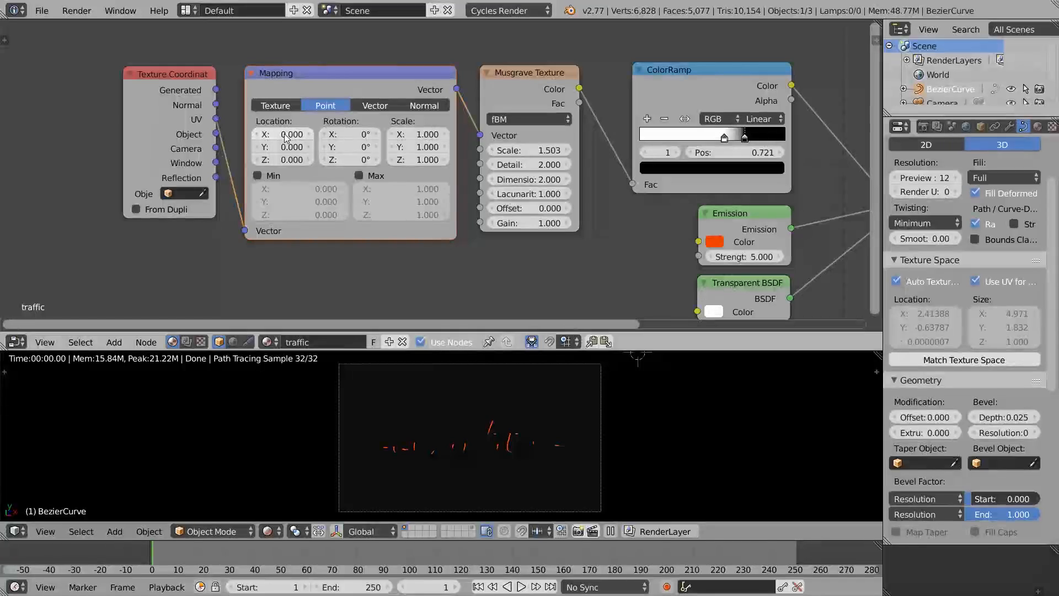
Keyframe the Mapping location at frame 1, then set X to 4.5 and keyframe at frame 120
right_click(292, 134)
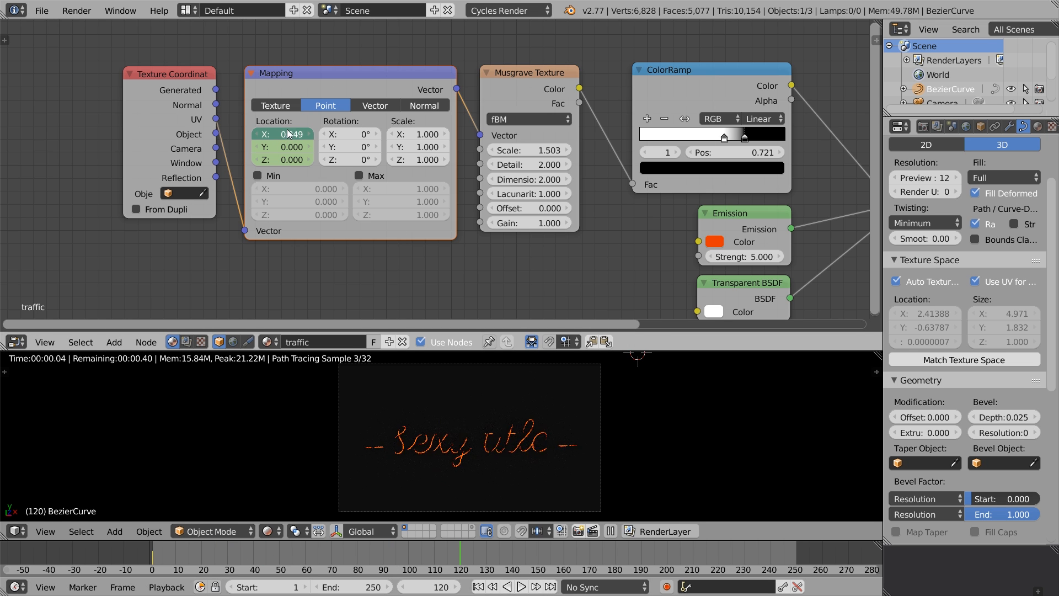
type("4.51")
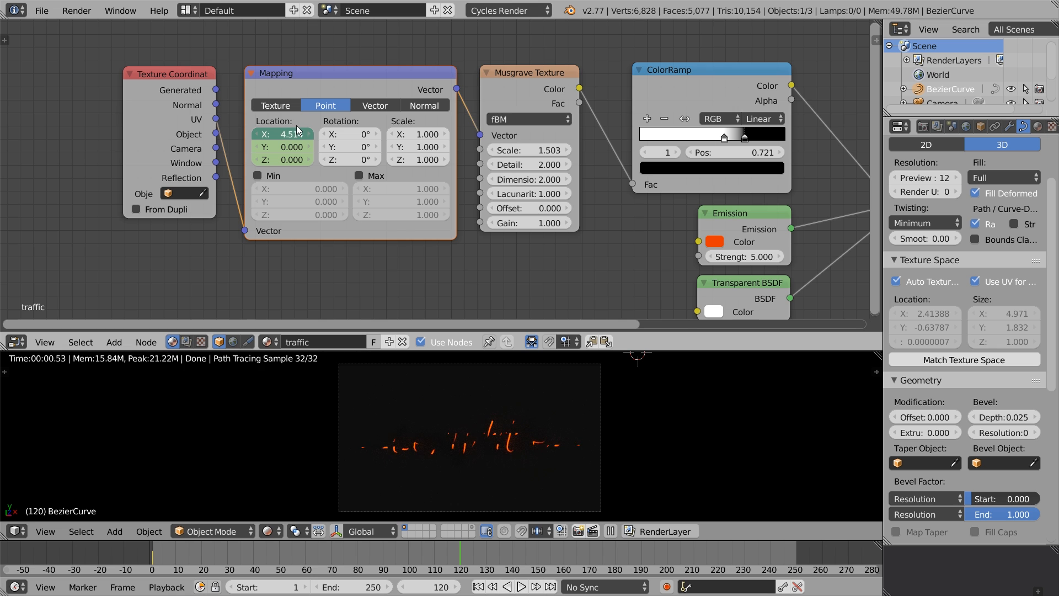
right_click(283, 133)
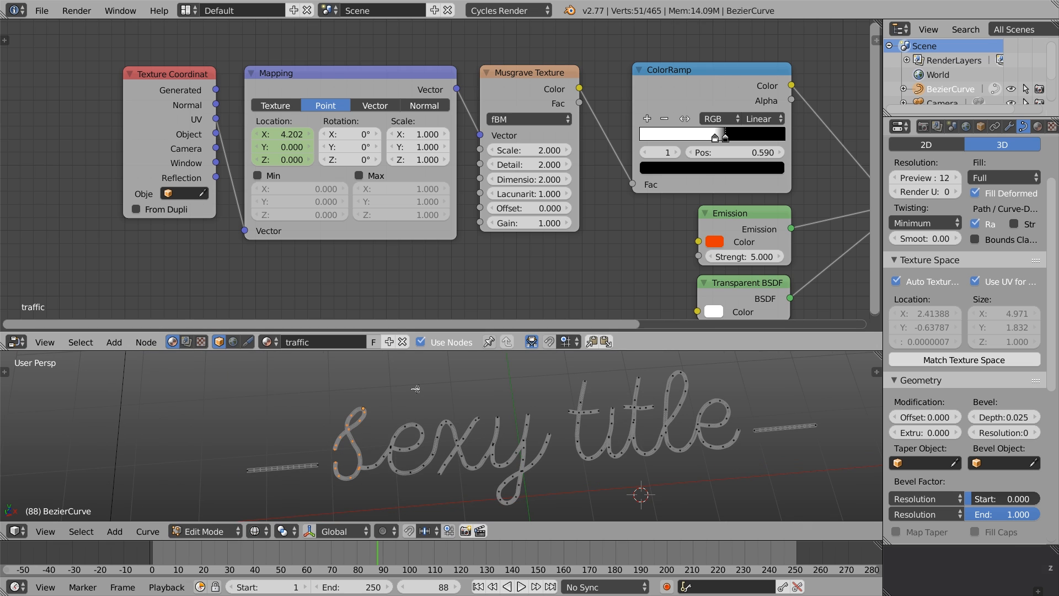
Select groups of letters in the title curve and separate them with P > Selection
left_click(365, 469)
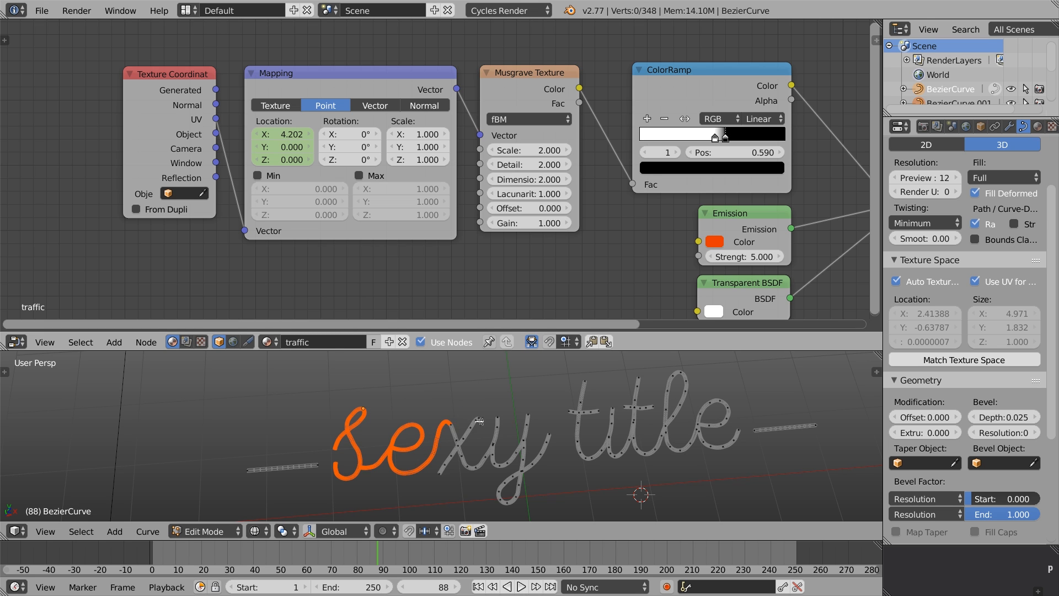
key("P")
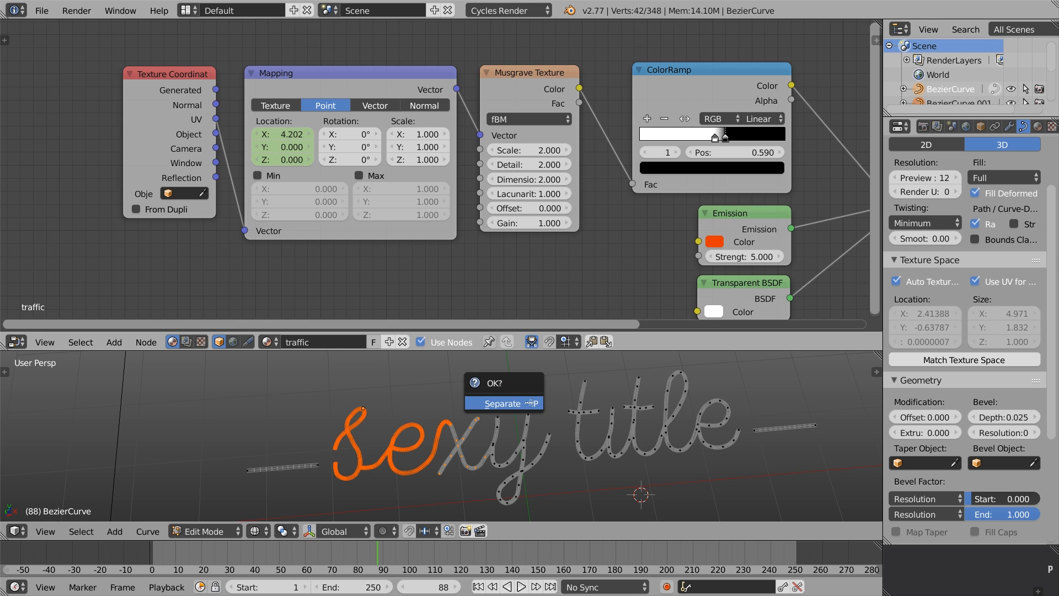
left_click(504, 403)
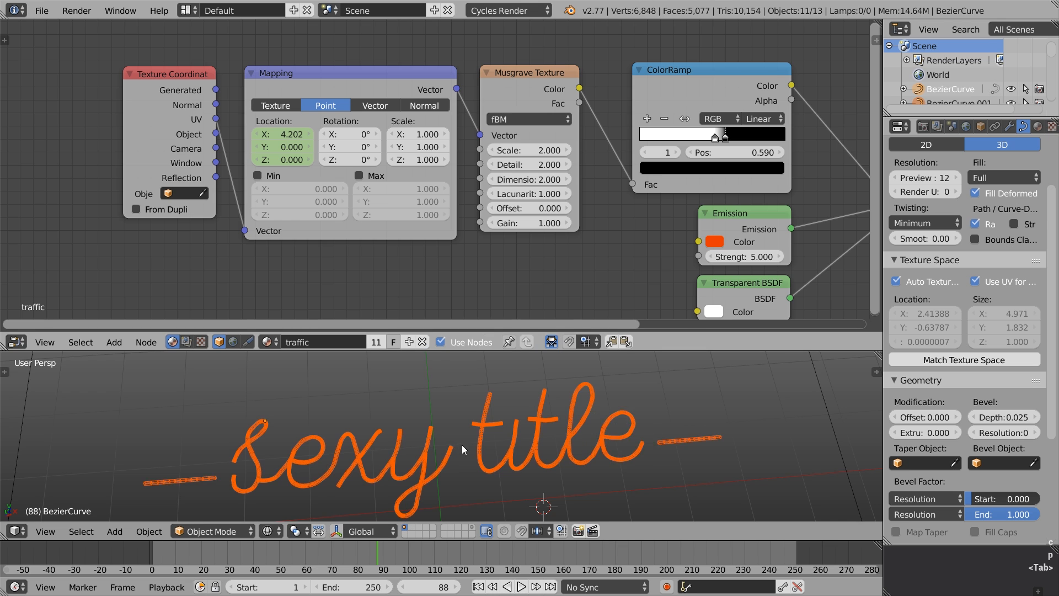
left_click(604, 437)
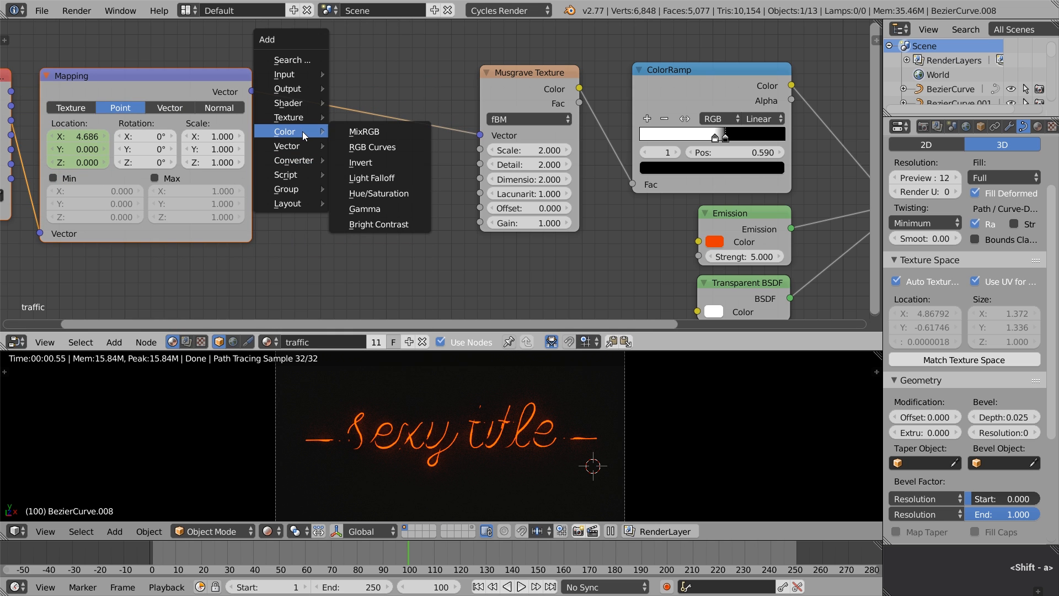
Combine Mapping output with Object Info Random via an Add MixRGB node before the Musgrave
left_click(364, 131)
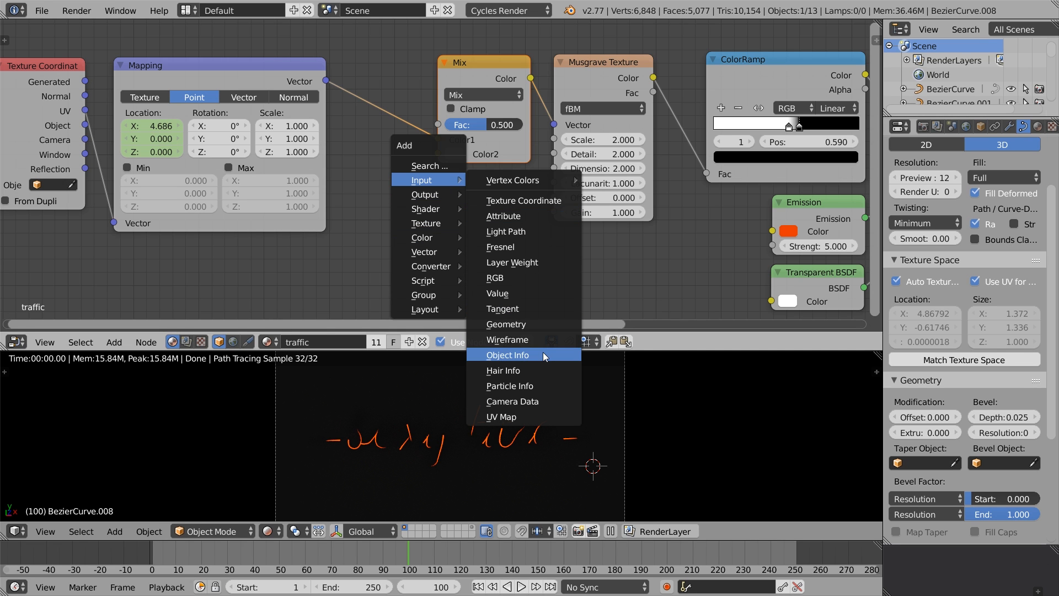
left_click(508, 354)
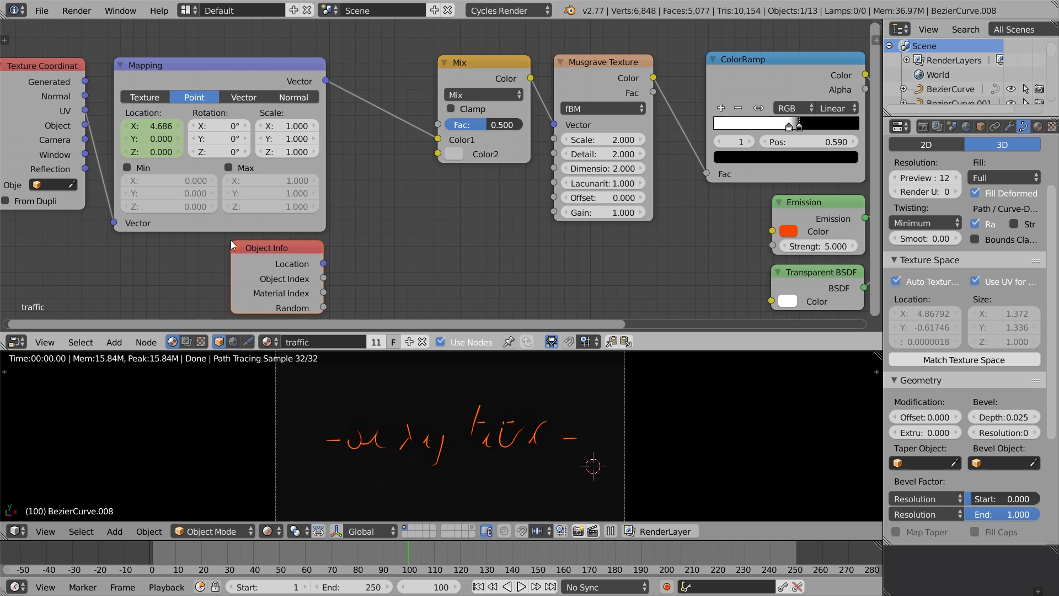
left_click(481, 94)
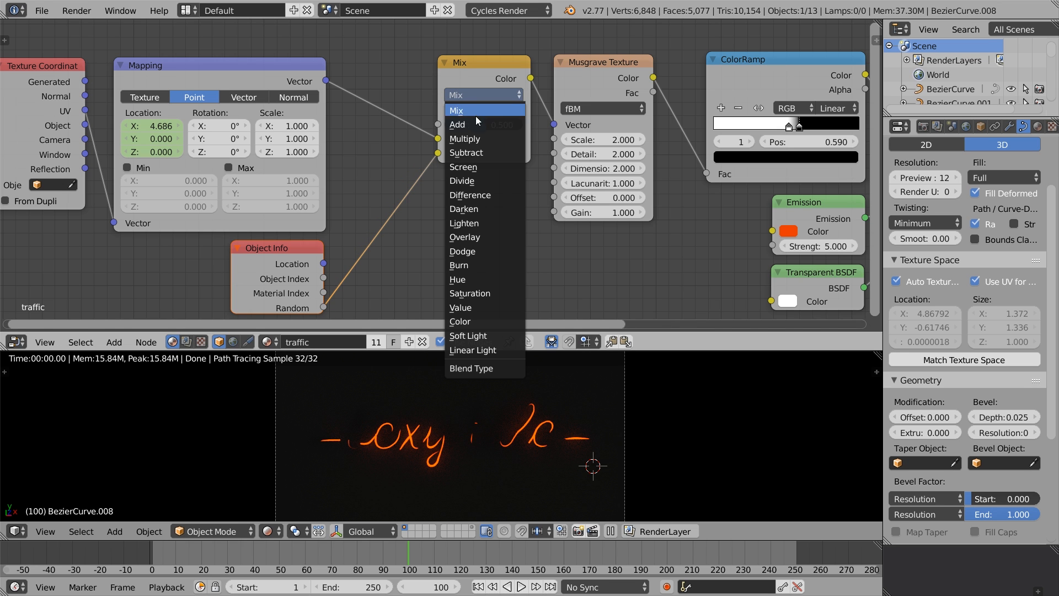
left_click(456, 124)
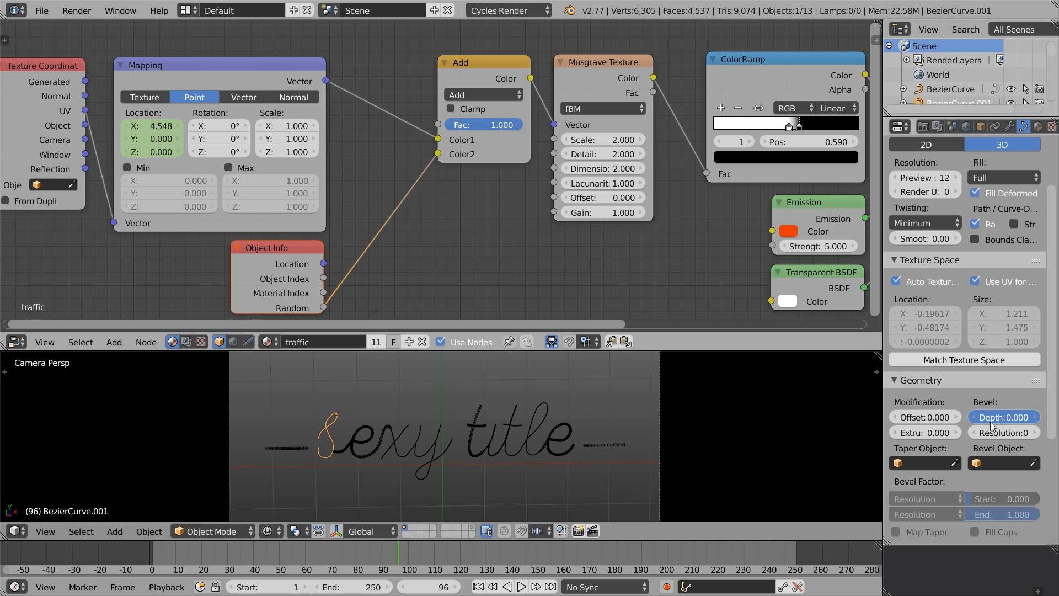
Change the Bevel Depth of the separated letter curves in Curve Geometry properties
left_click(1002, 417)
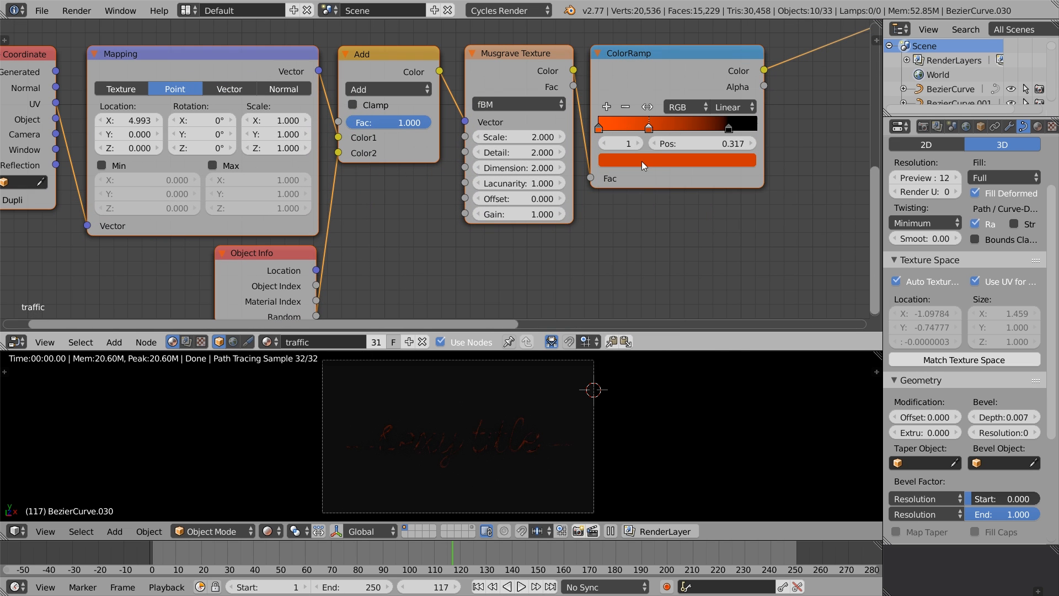
Slide the ColorRamp color stops along the ramp to break the title into orange dashes
left_click_drag(647, 127, 618, 127)
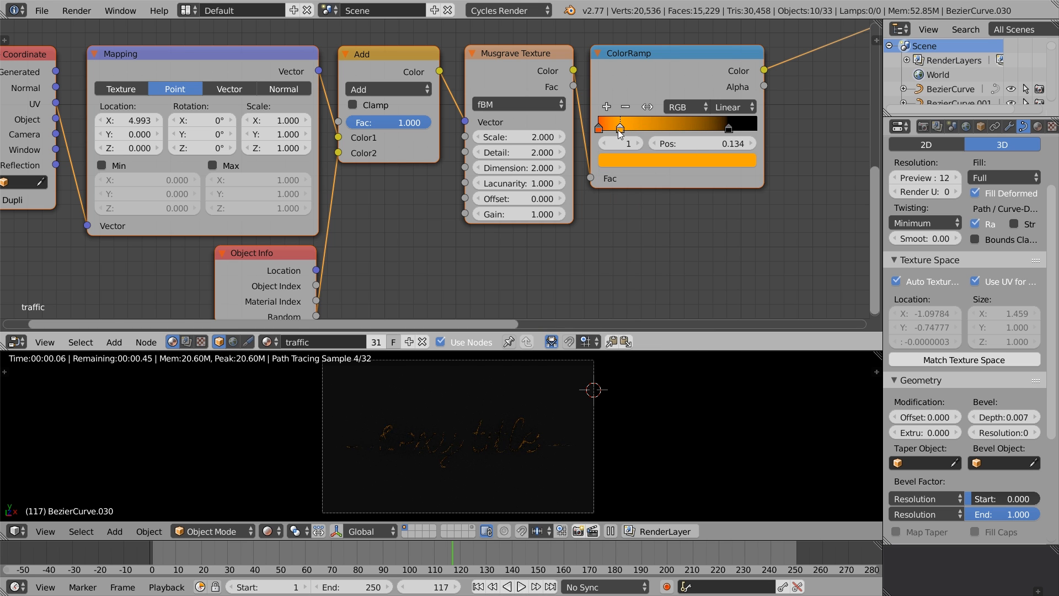
left_click_drag(617, 129, 652, 128)
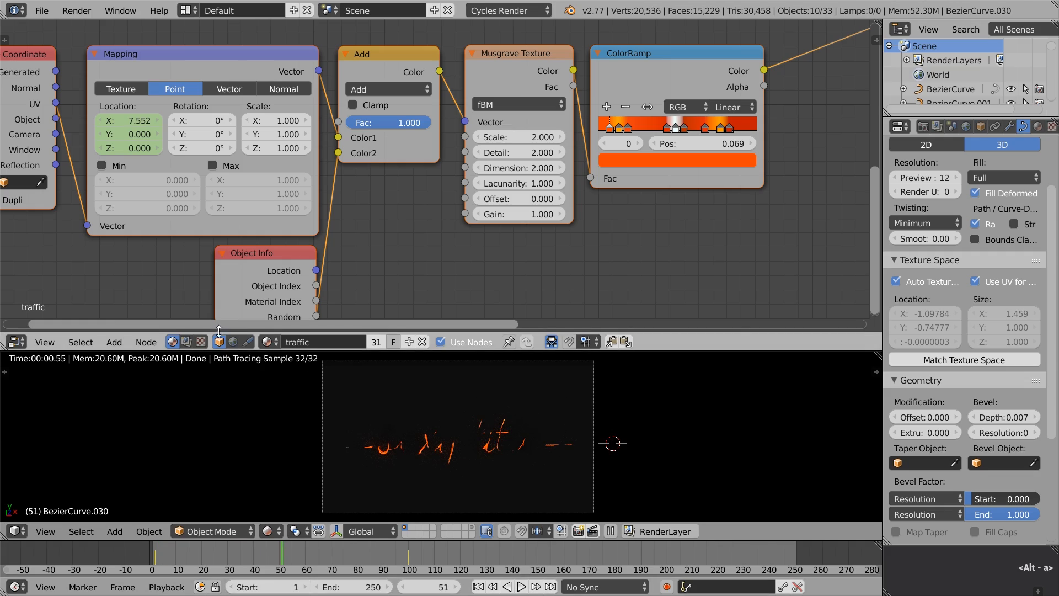
left_click(15, 342)
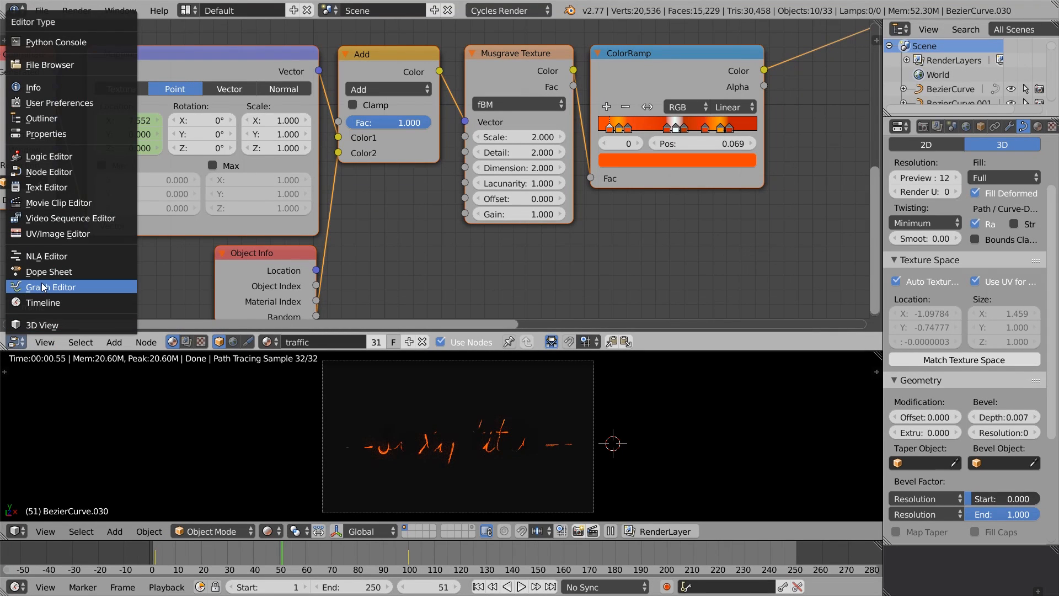
Set all letter curves' Mapping offset keyframes to Linear interpolation in the Graph Editor
left_click(52, 286)
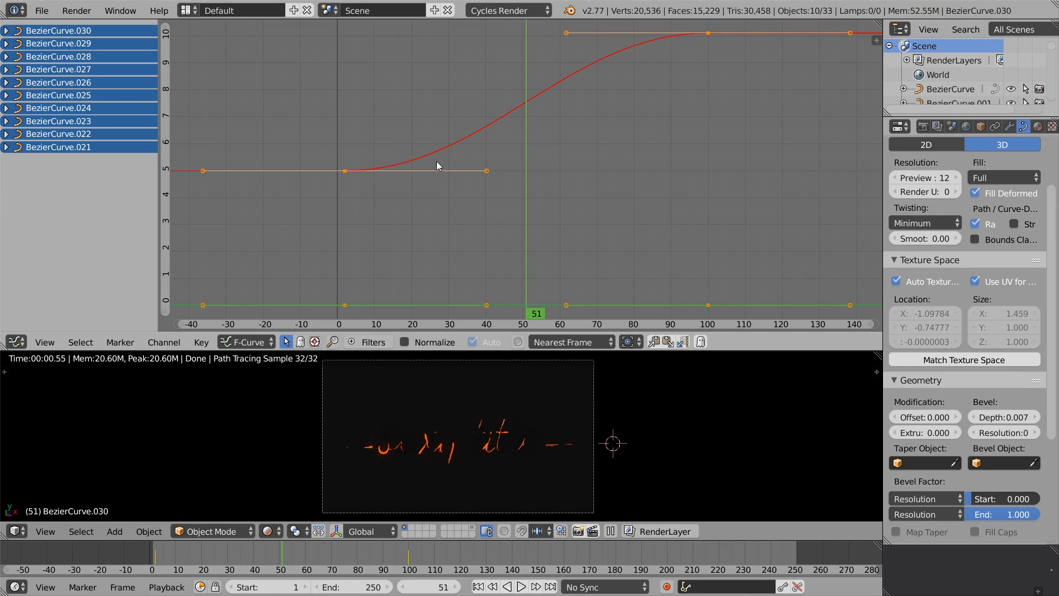
key("t")
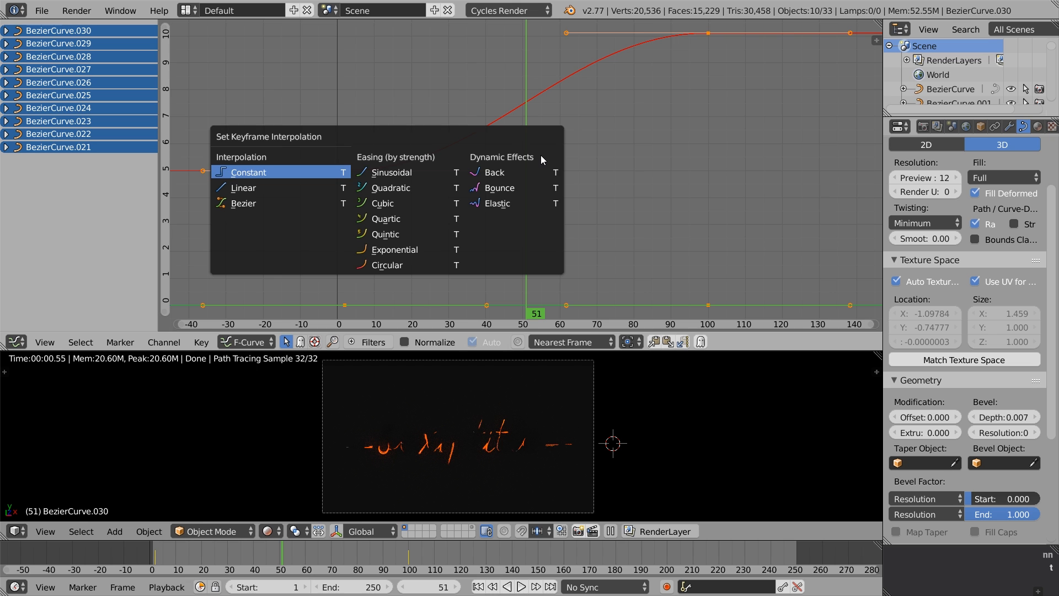
left_click(243, 187)
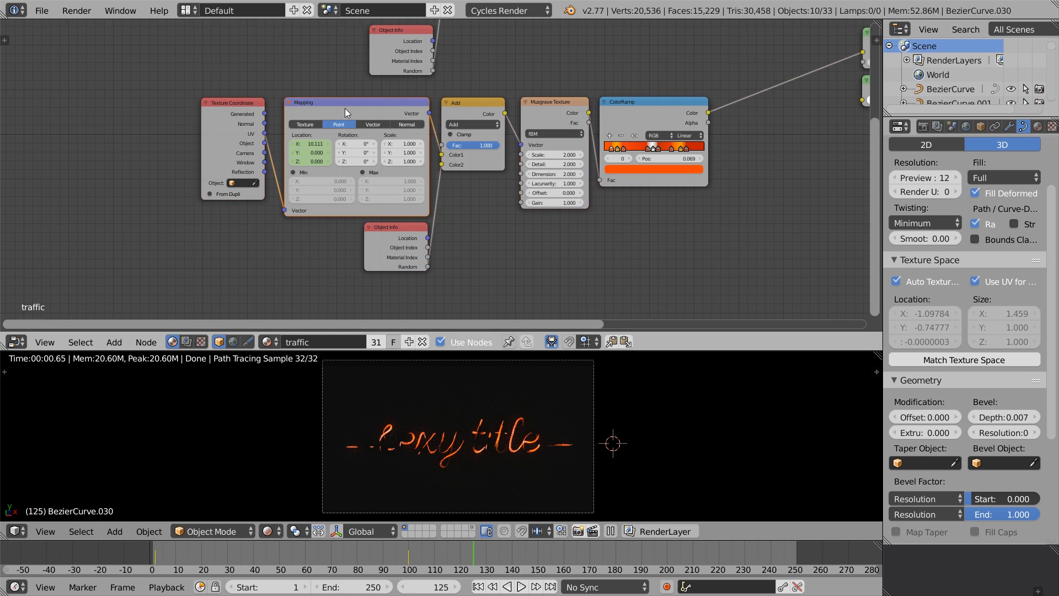
left_click(16, 342)
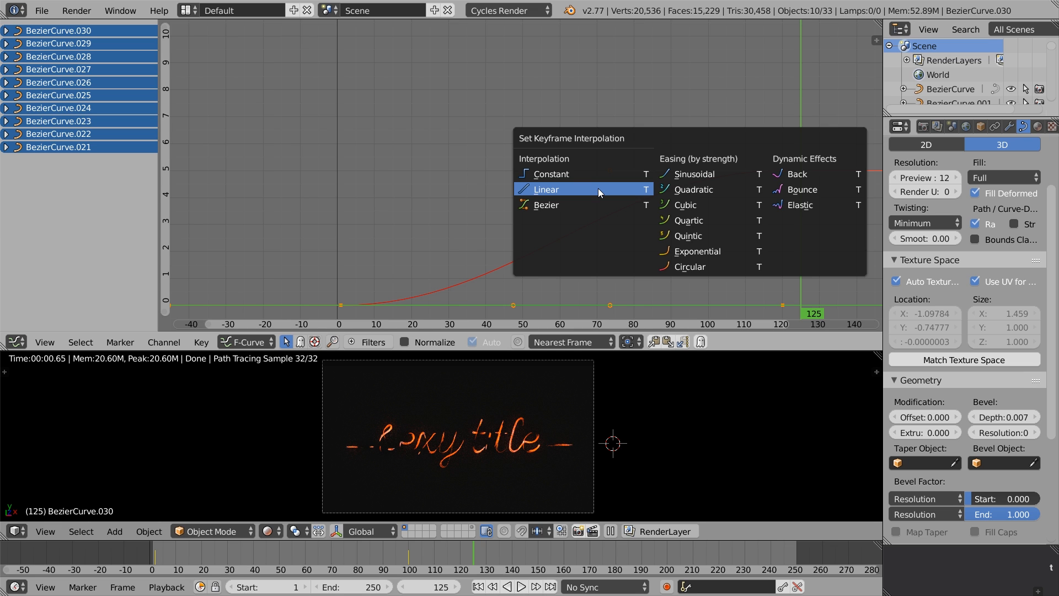
left_click(545, 189)
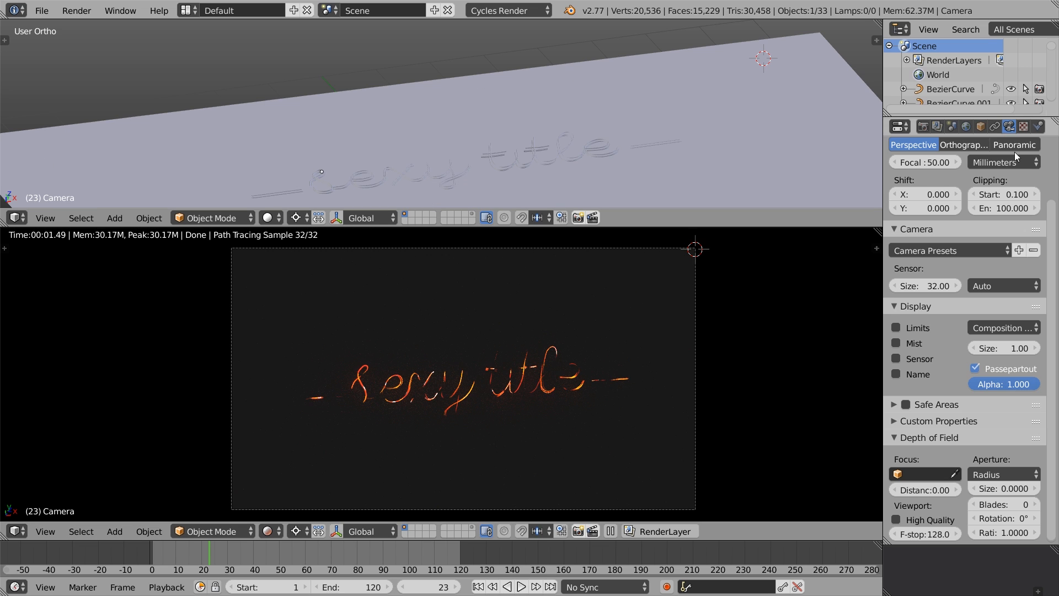
Adjust the camera's Depth of Field settings in Camera data properties
left_click(1004, 486)
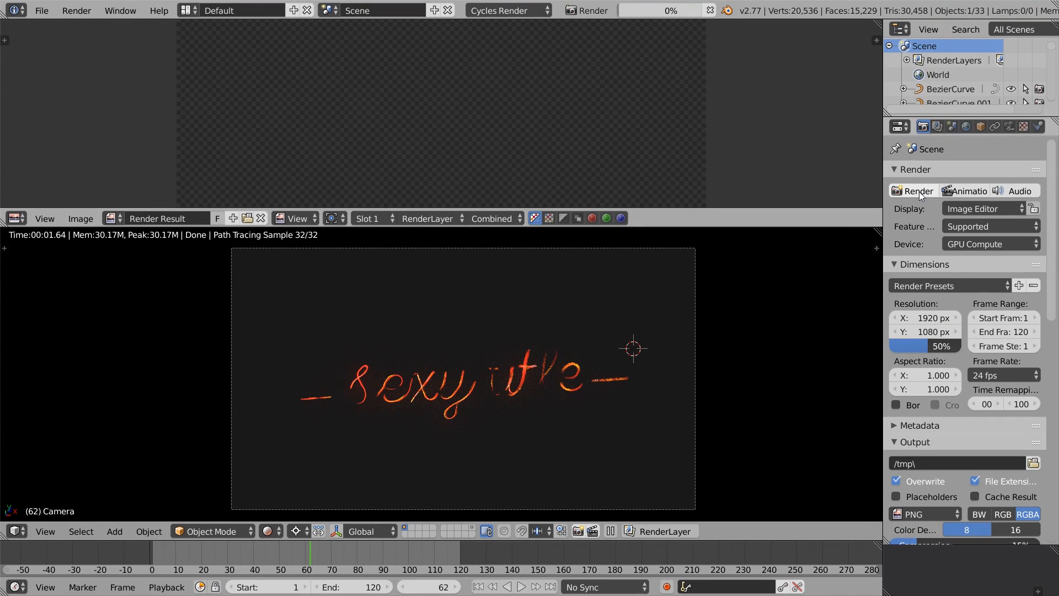
Render a test frame, set render samples to 30, and choose AVI JPEG output
left_click(915, 190)
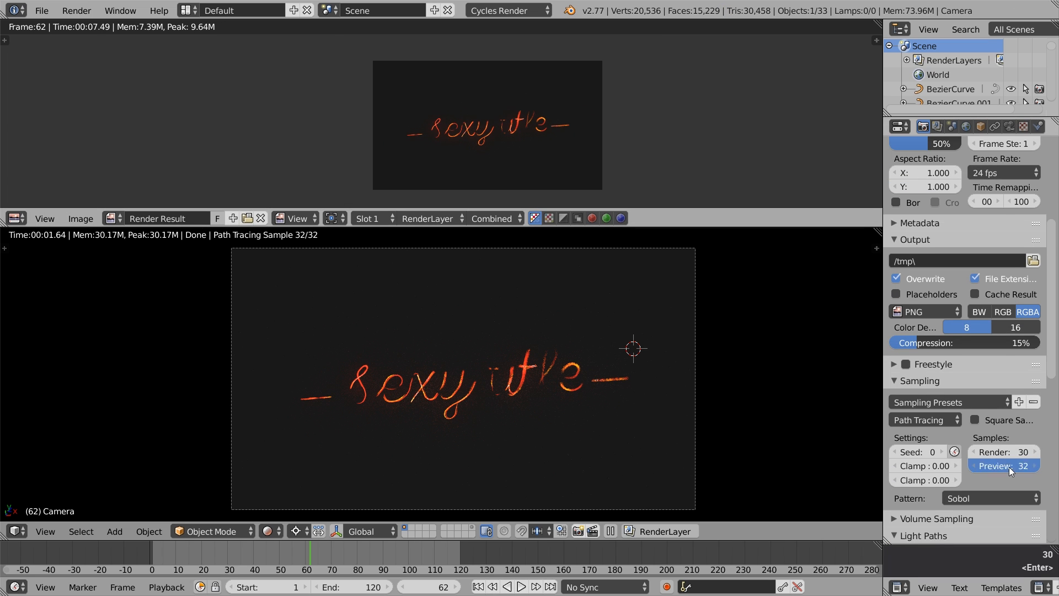
left_click(921, 421)
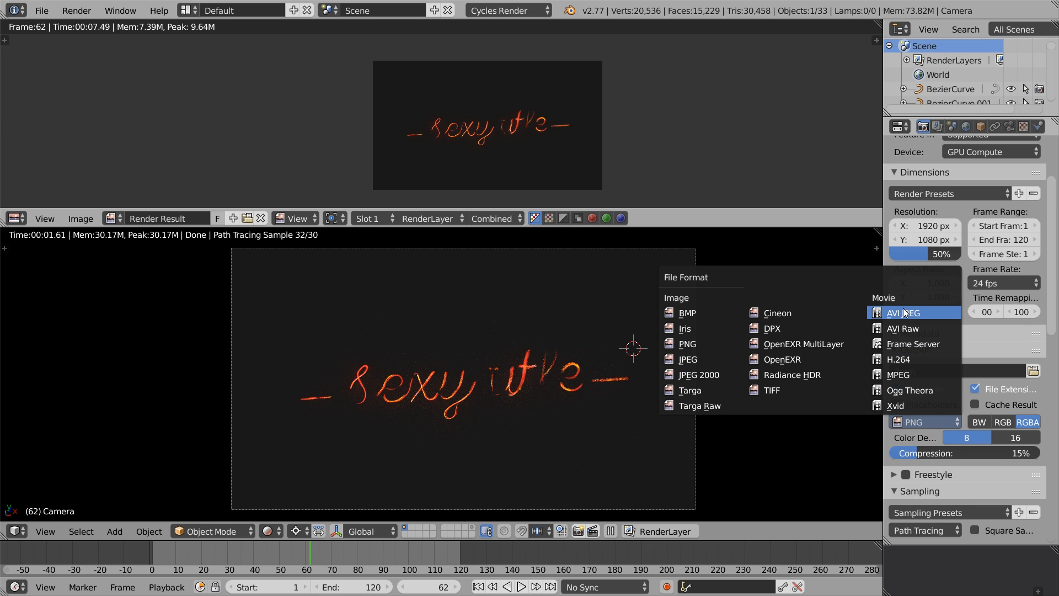
left_click(895, 313)
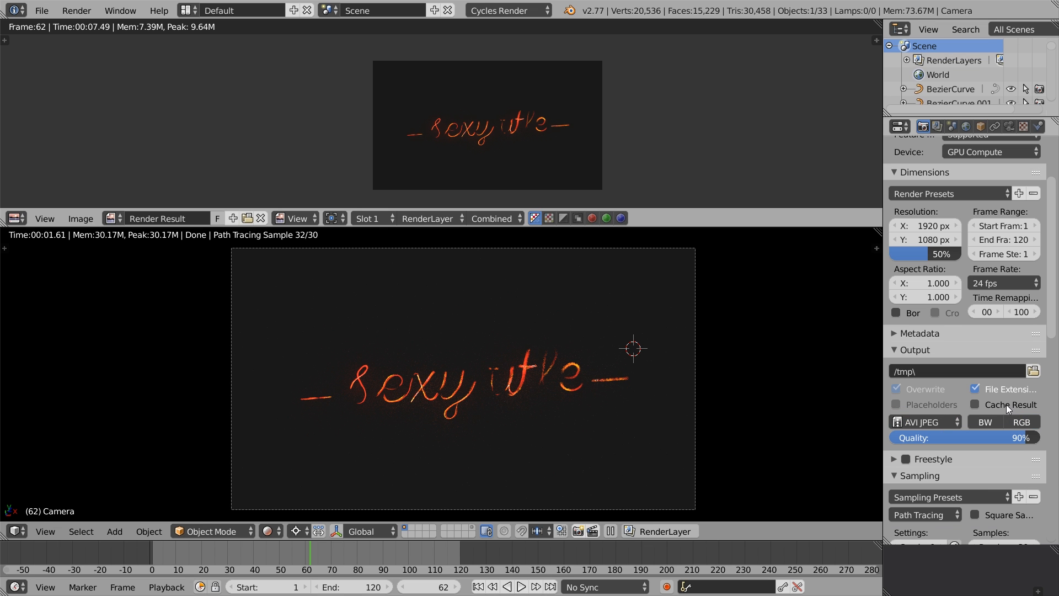
Name the output traffic_animation_test_01 and render the 80-frame test animation
left_click(1033, 370)
type("traffic_animation_test_01")
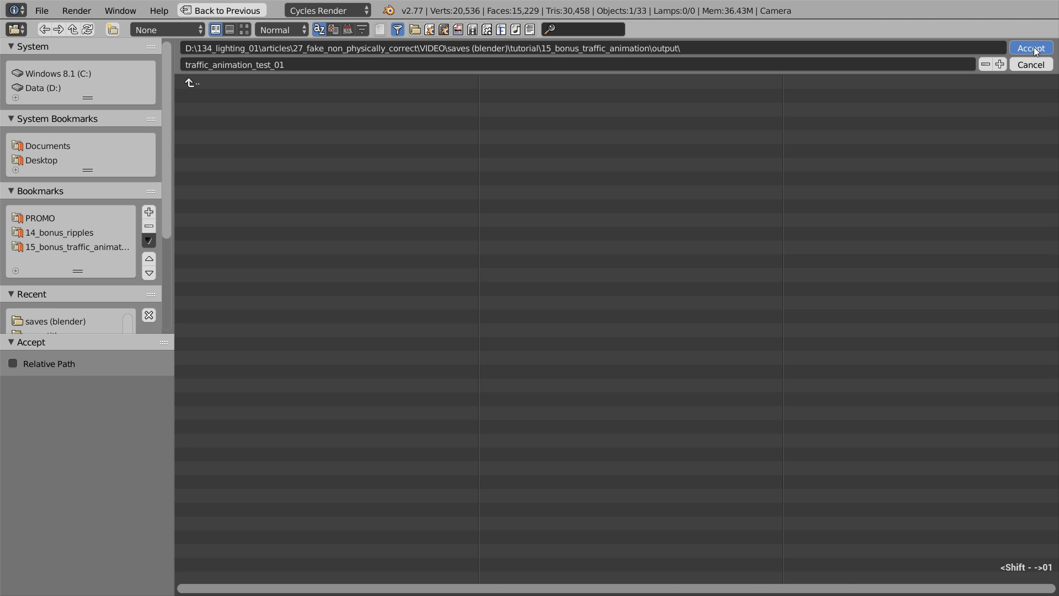
left_click(1030, 48)
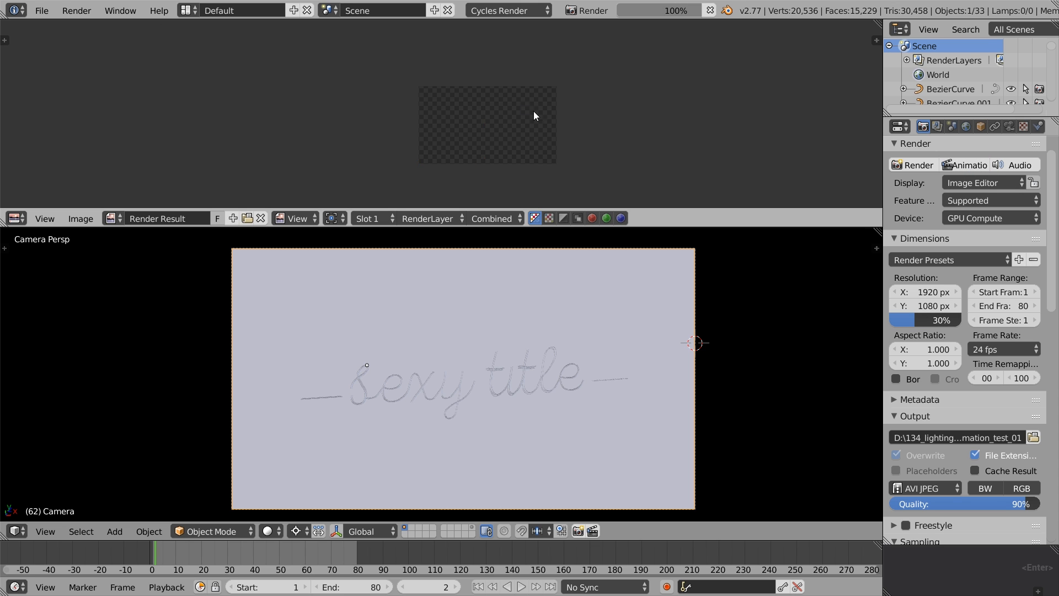
left_click(522, 586)
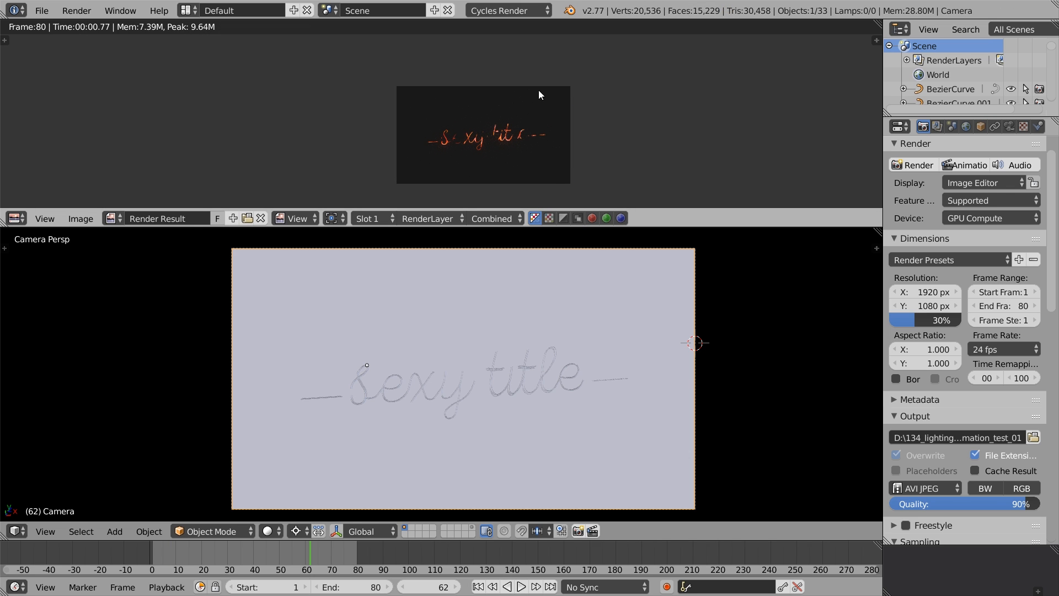
left_click(76, 10)
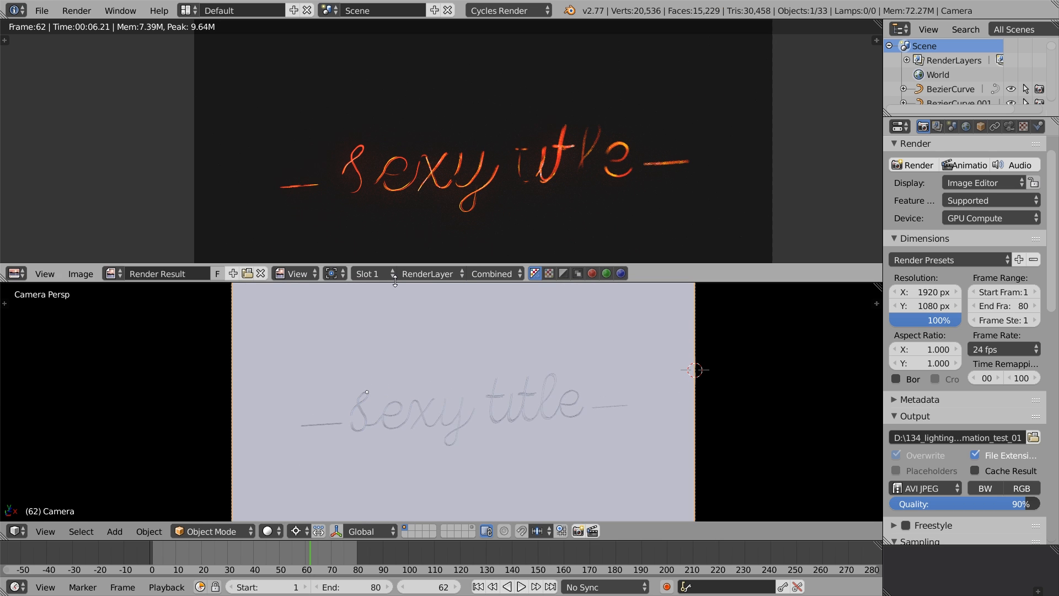
Add Streaks and Fog Glow Glare nodes in the compositor, raising quality and tuning threshold
left_click(13, 273)
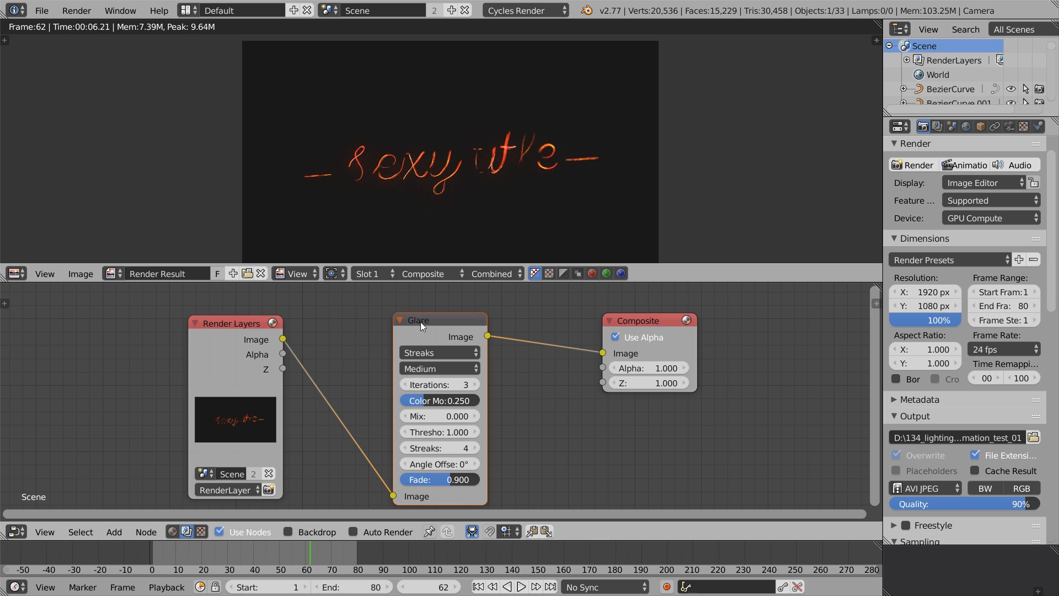
left_click(436, 368)
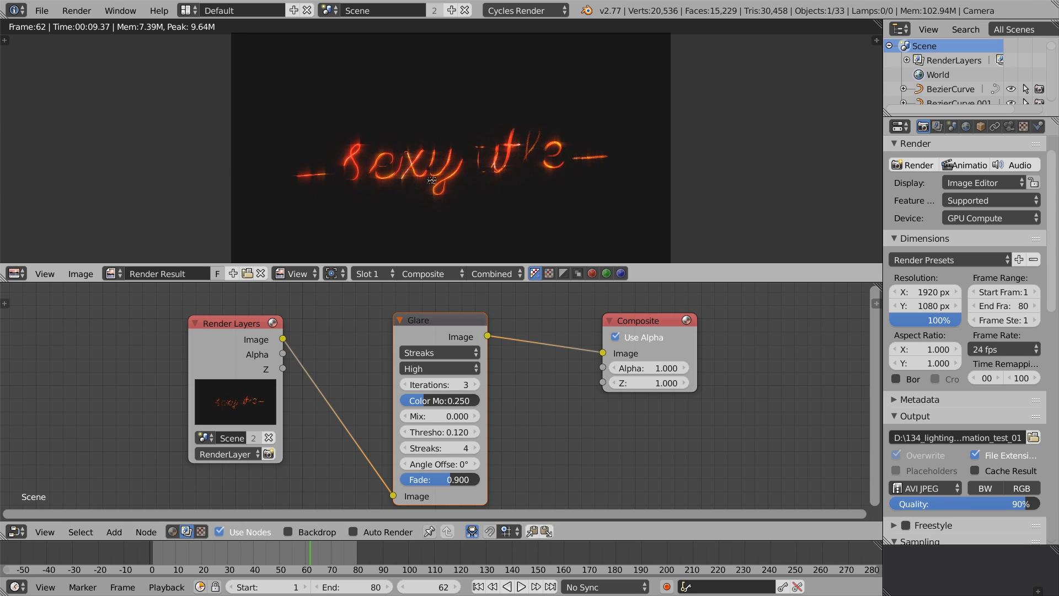
left_click(440, 432)
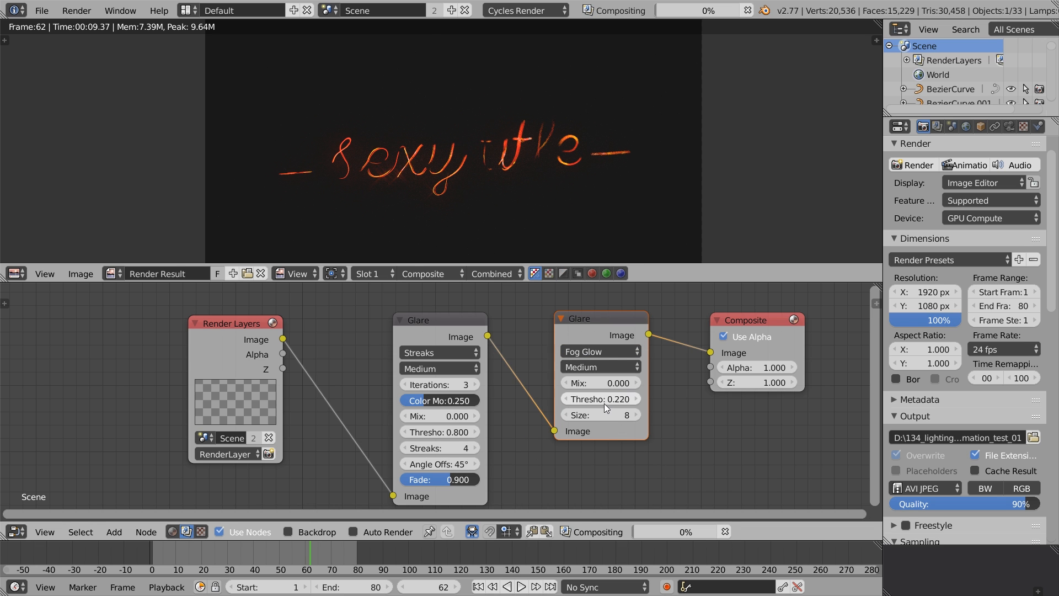
left_click(600, 398)
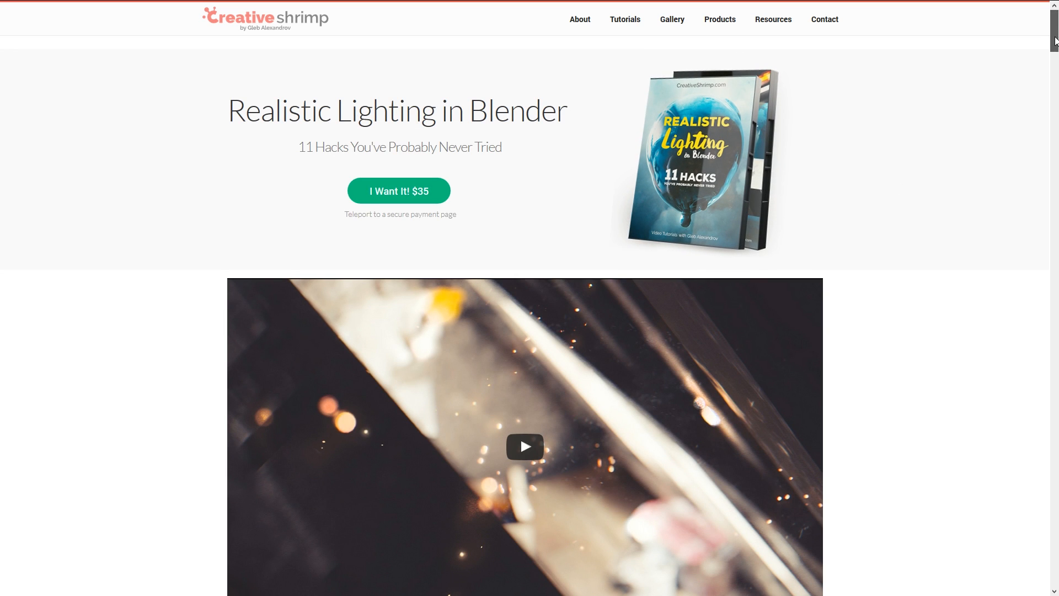
Scroll past the testimonials to the chapter list starting with reflection and caustics hacks
scroll("down", 3)
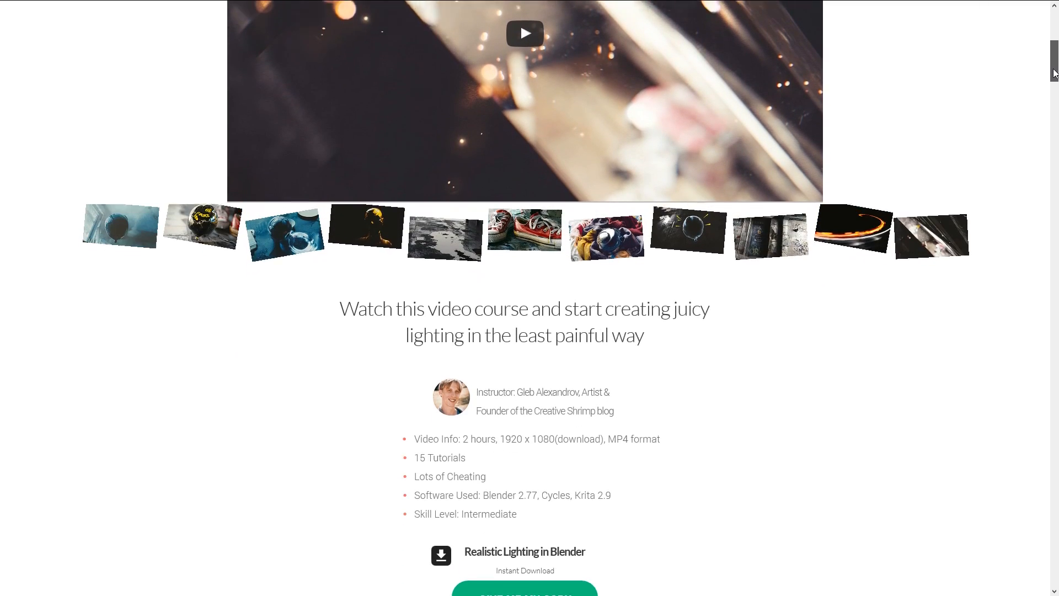
scroll("down", 3)
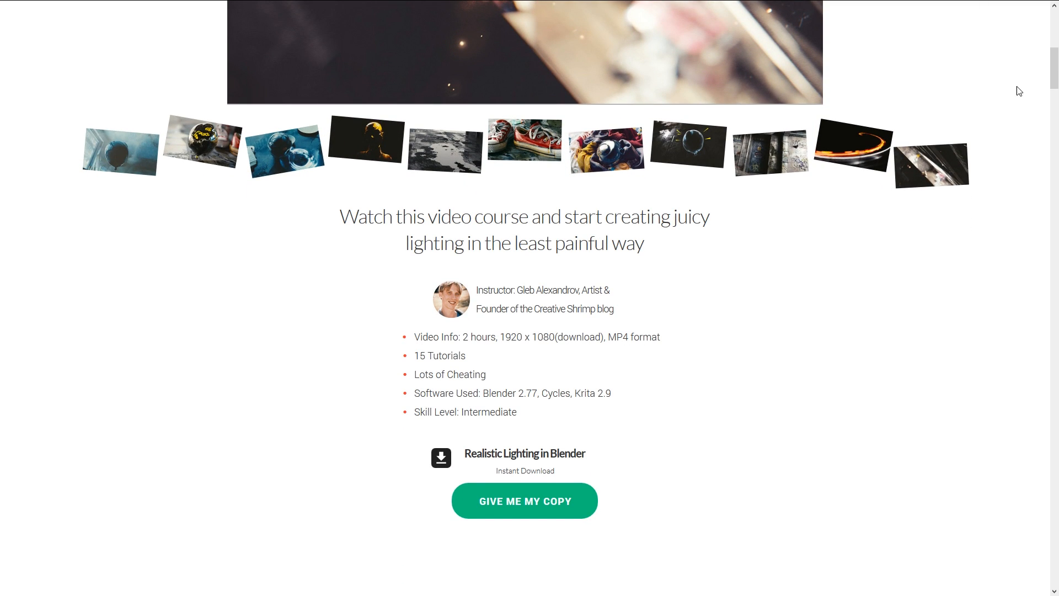
scroll("down", 3)
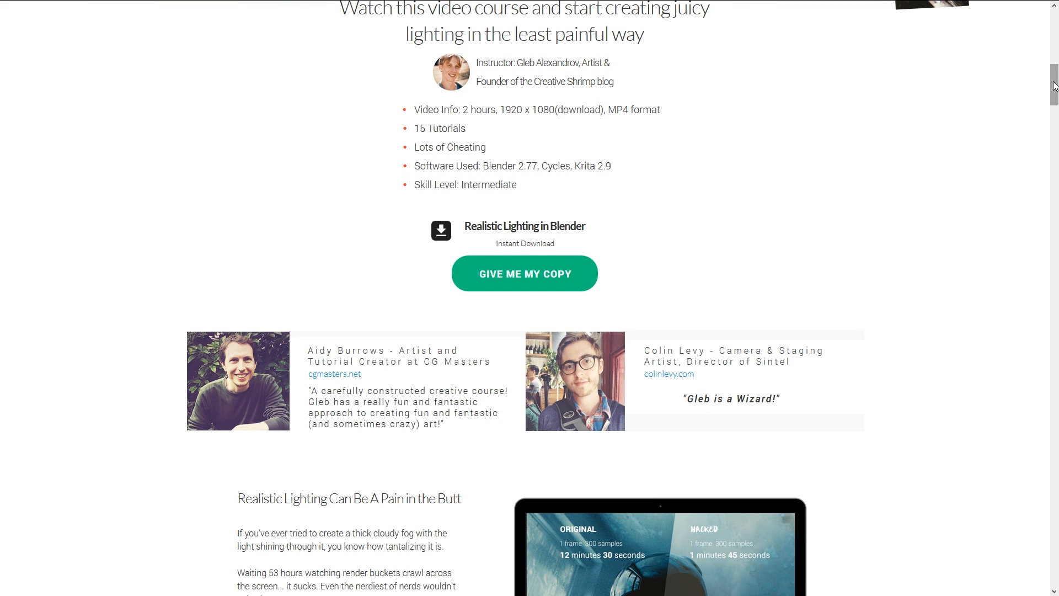
scroll("down", 3)
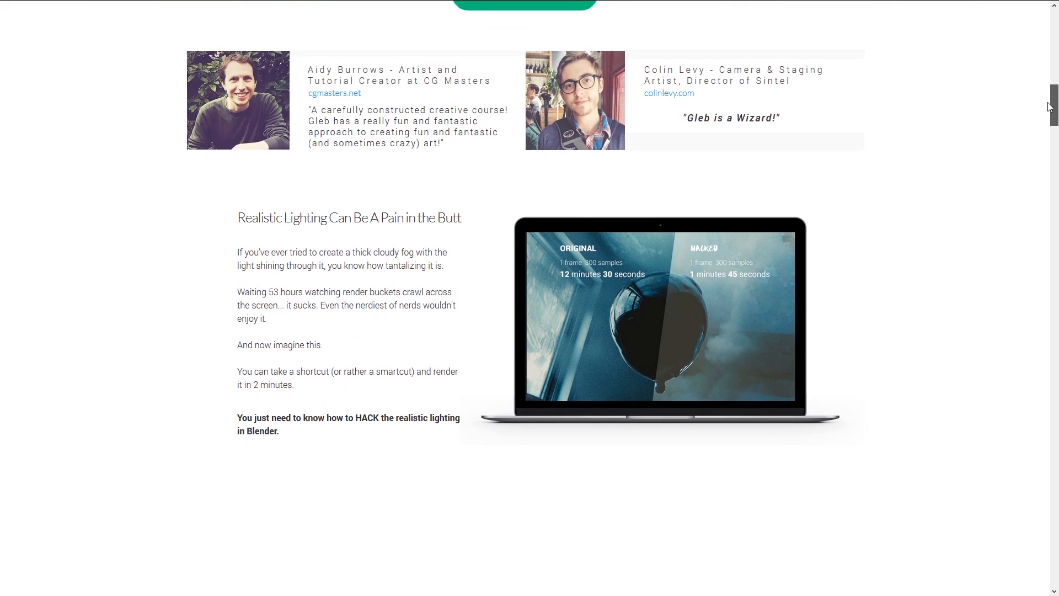
scroll("down", 3)
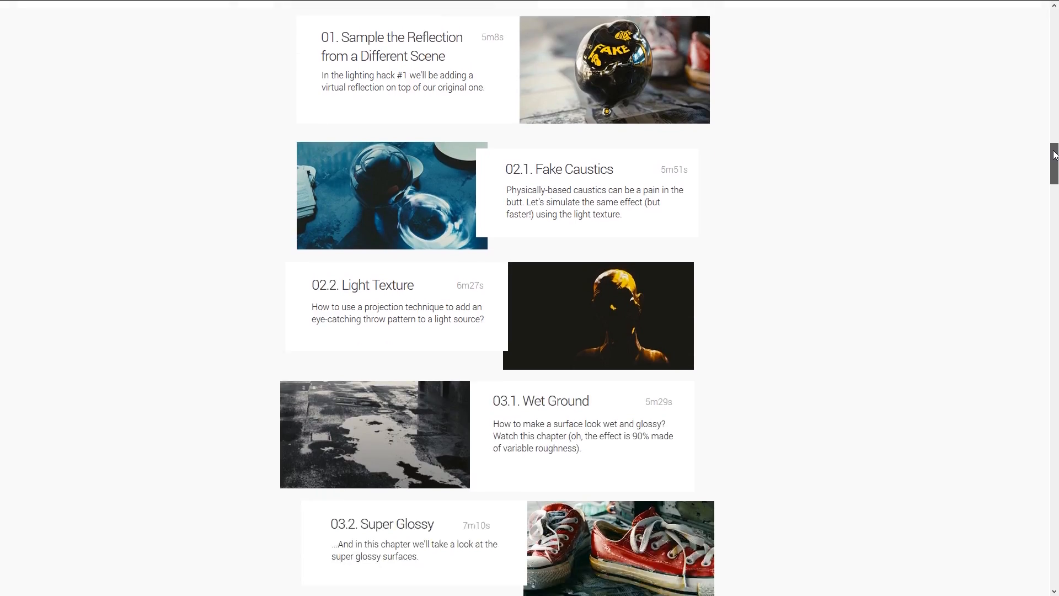